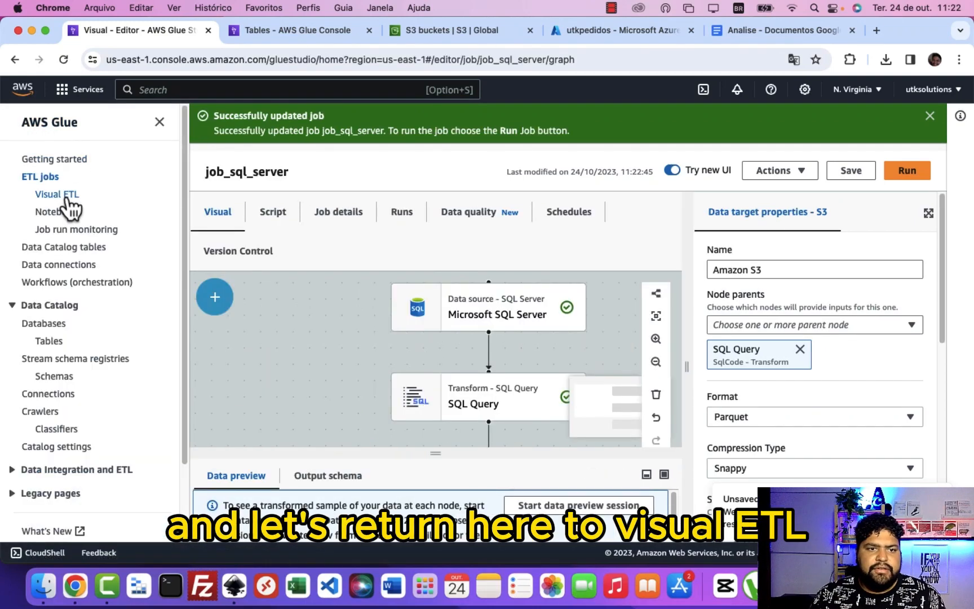
- Return to the Visual ETL jobs overview and refresh so job_sql_server appears
click(58, 194)
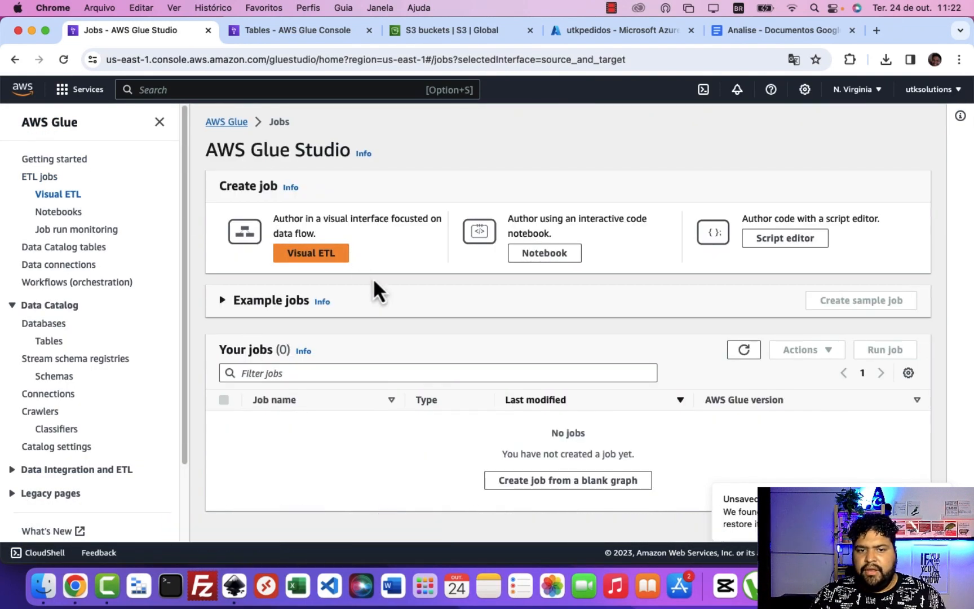
mouse_move(832, 169)
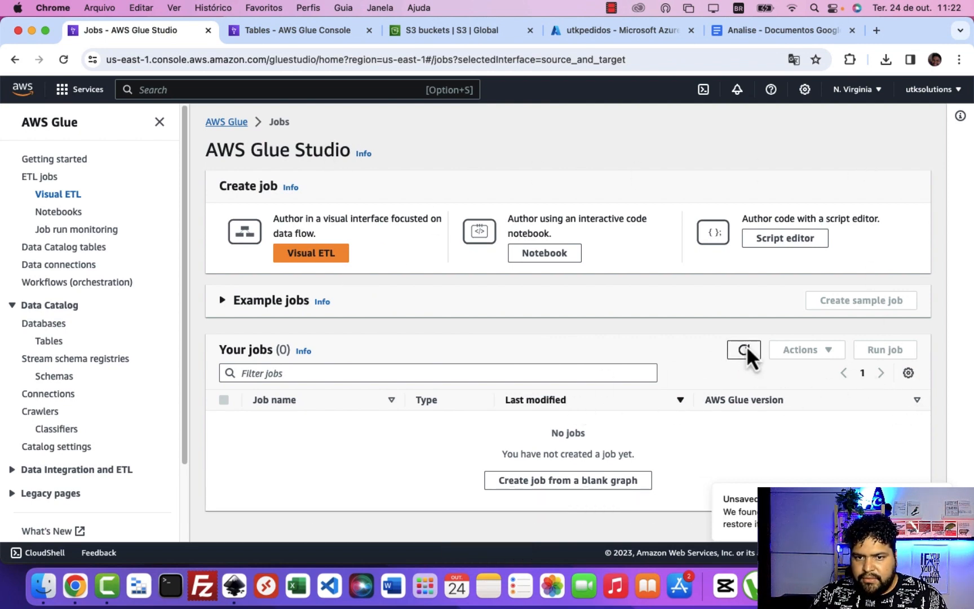
click(744, 349)
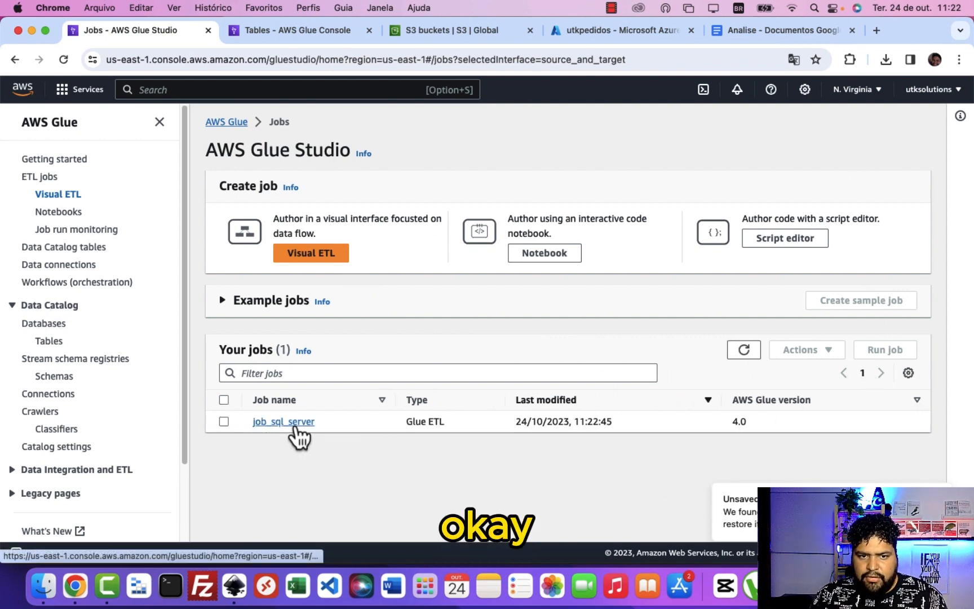
mouse_move(311, 252)
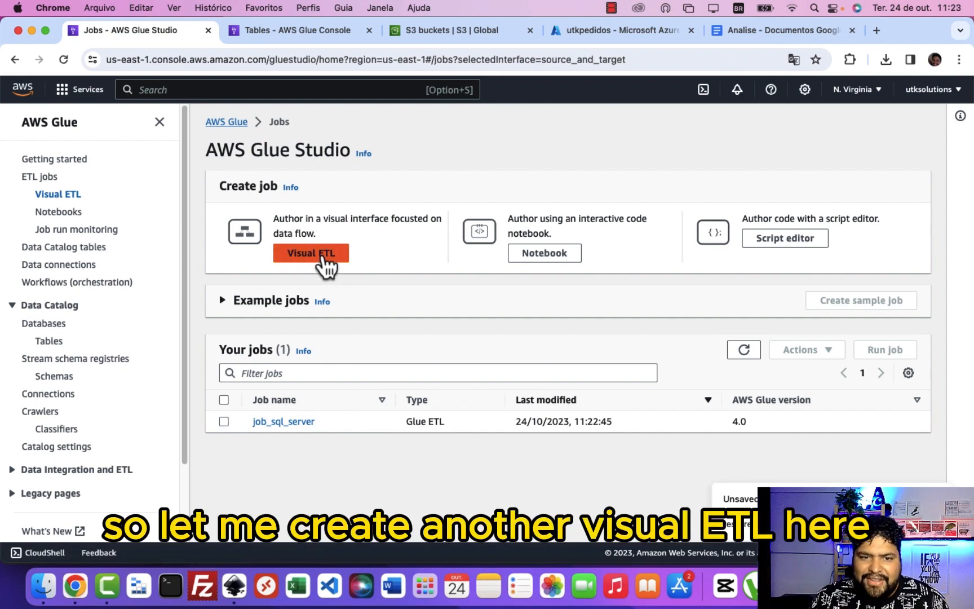
- Start a new visual job with a Data Catalog source reading dw.ft_orders
click(311, 253)
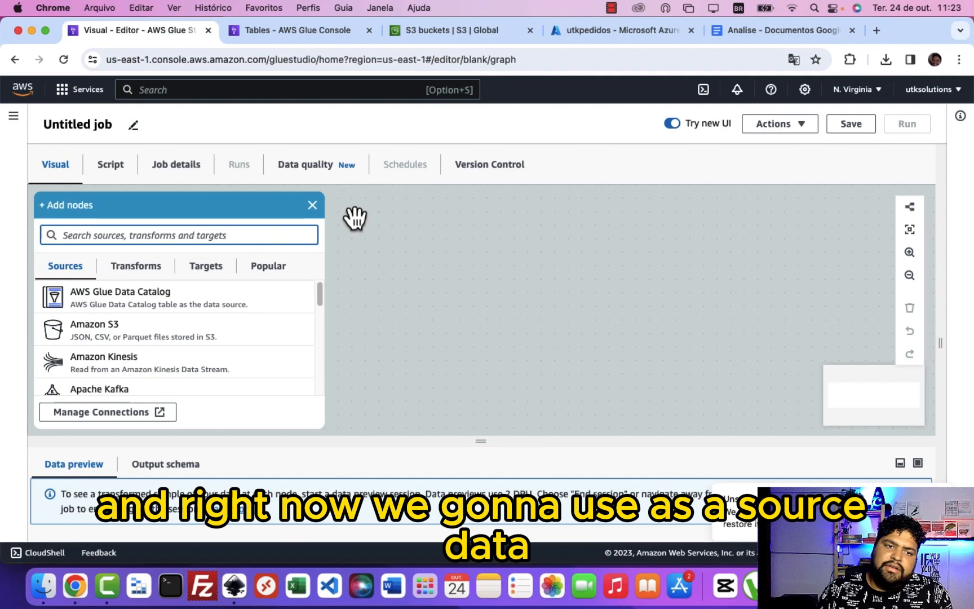
mouse_move(180, 330)
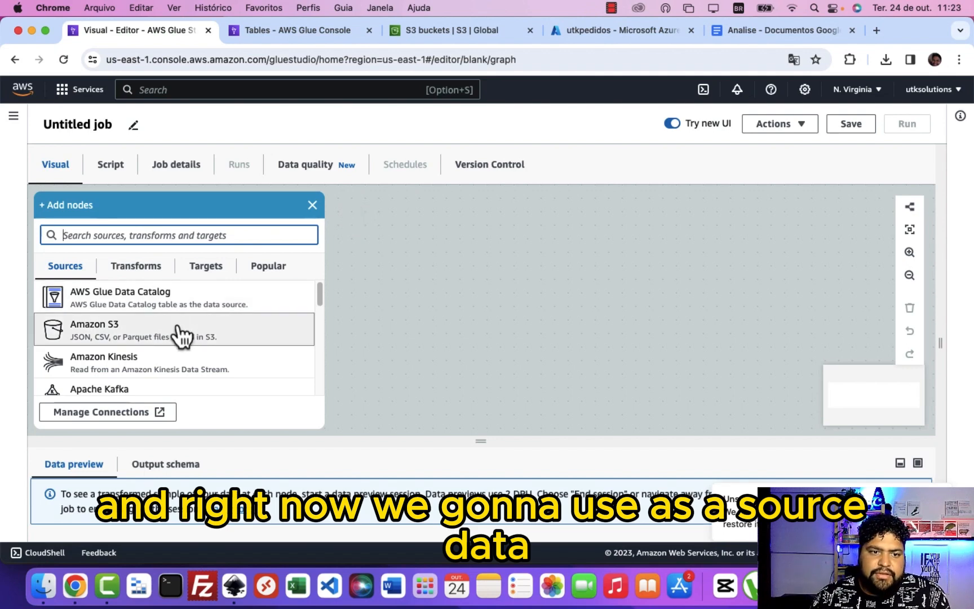
mouse_move(124, 296)
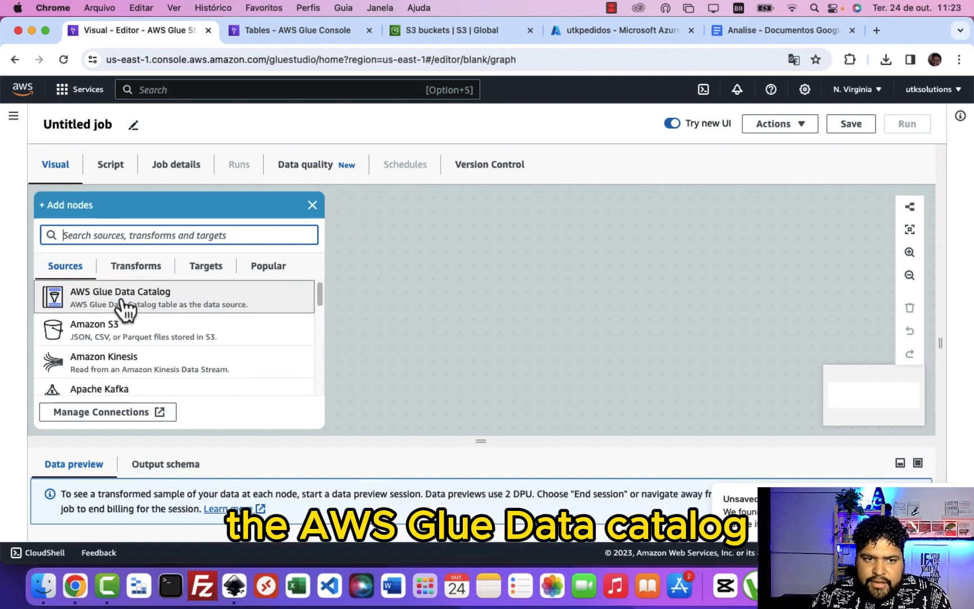
click(119, 297)
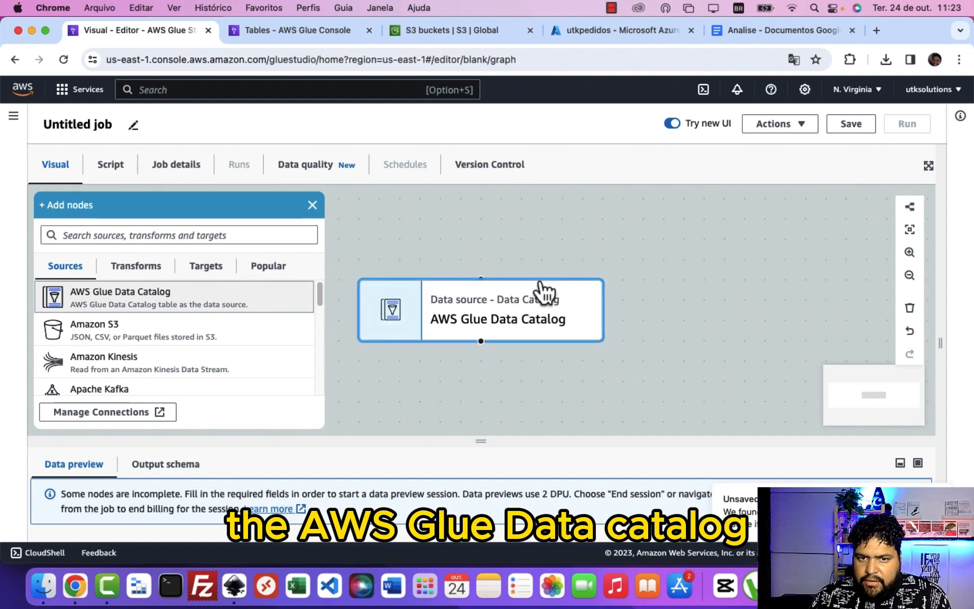
click(480, 309)
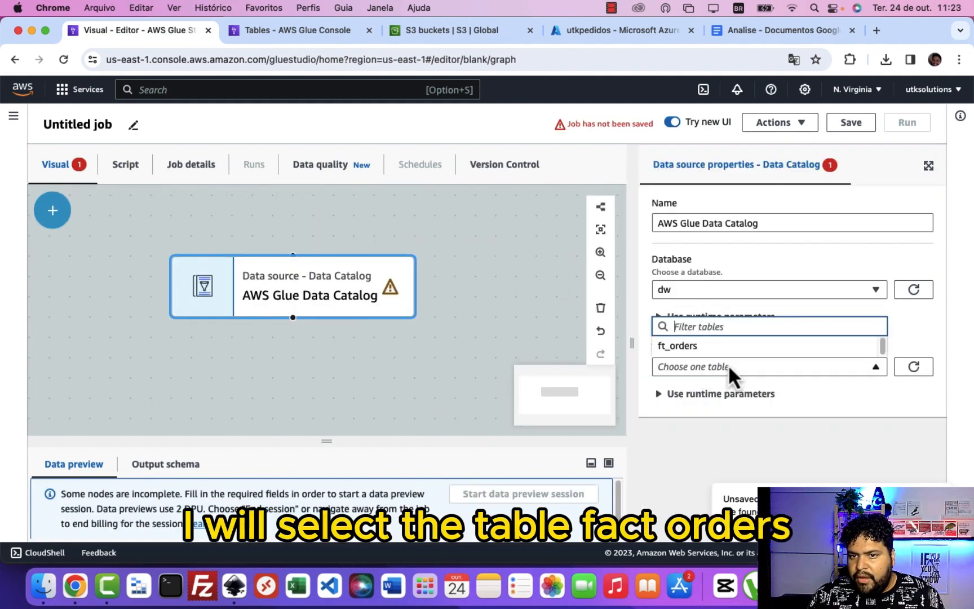
click(676, 345)
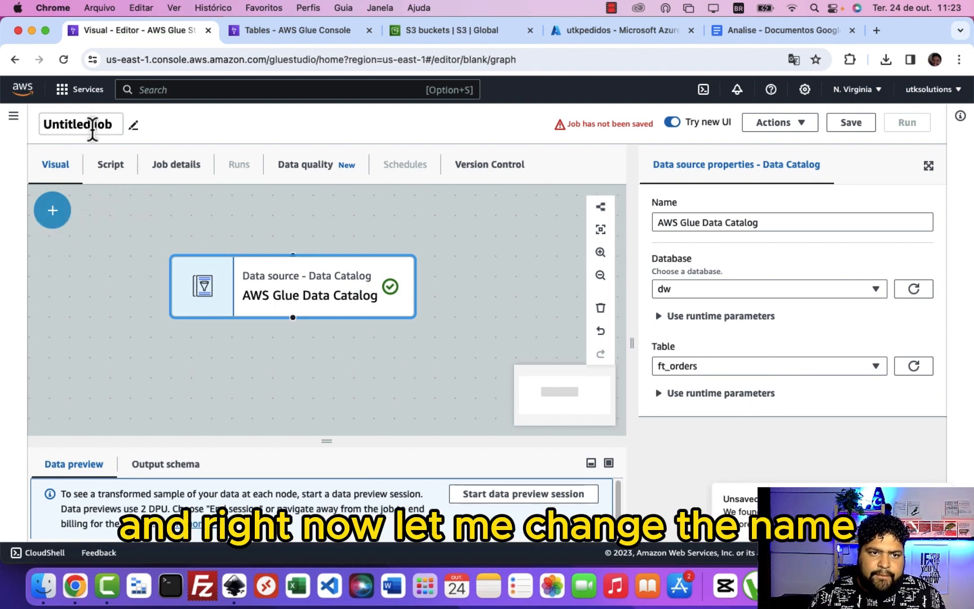
- Replace the 'Untitled job' title with the name job_orders_redshift
triple_click(79, 124)
text(job_re)
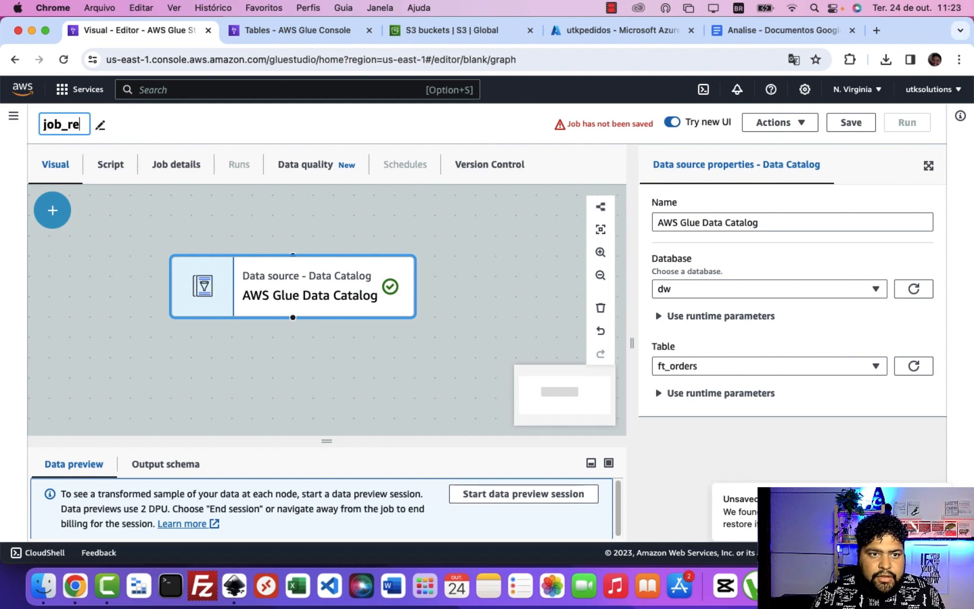
text(orders_redshif)
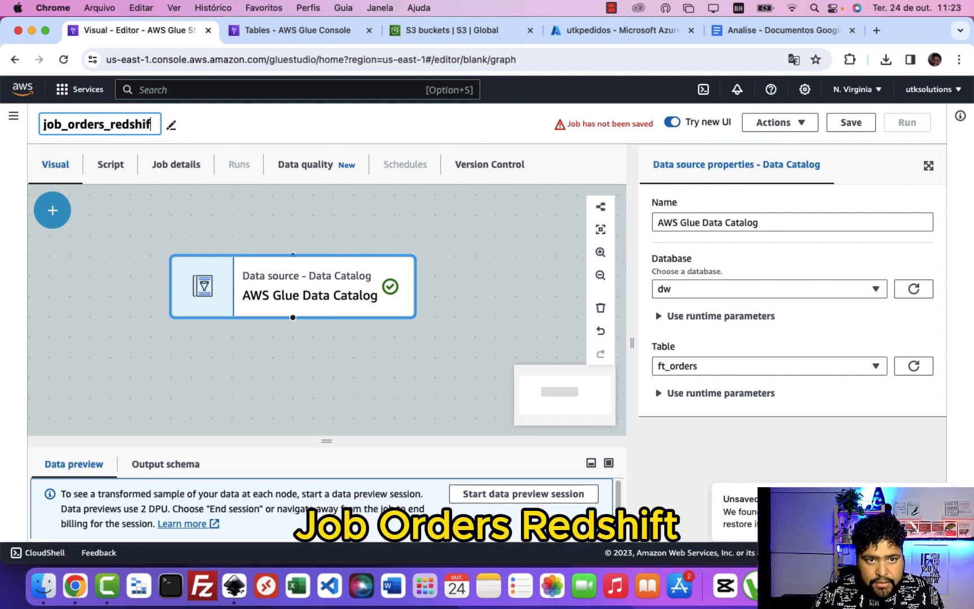
- Add an Amazon Redshift target node after the Data Catalog source and show its properties
click(52, 210)
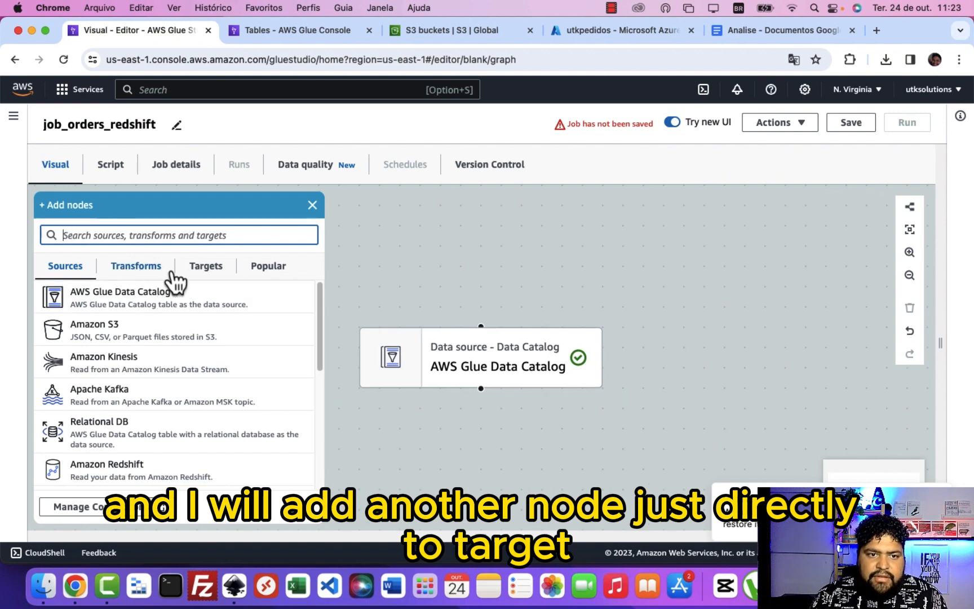
mouse_move(205, 266)
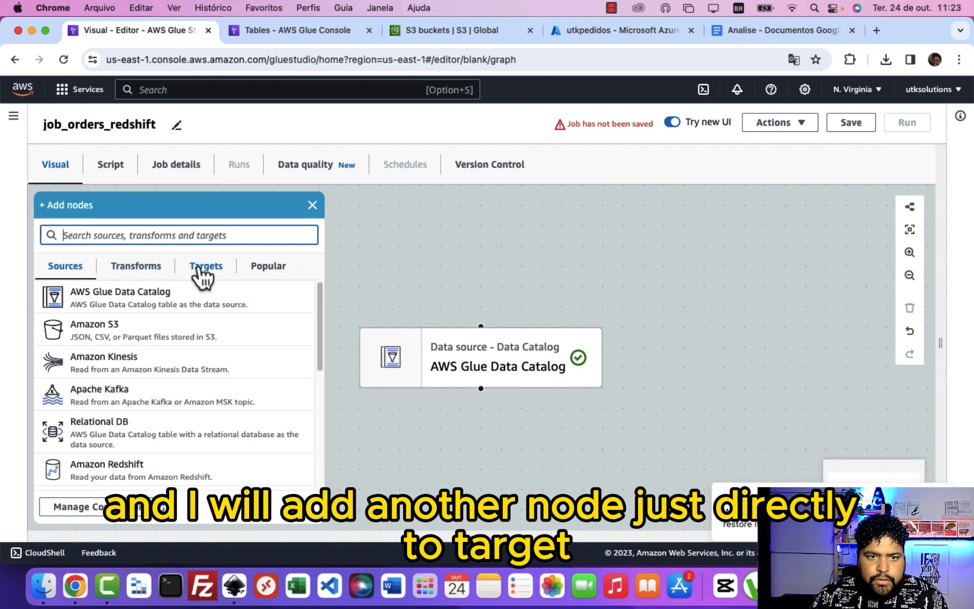
click(205, 266)
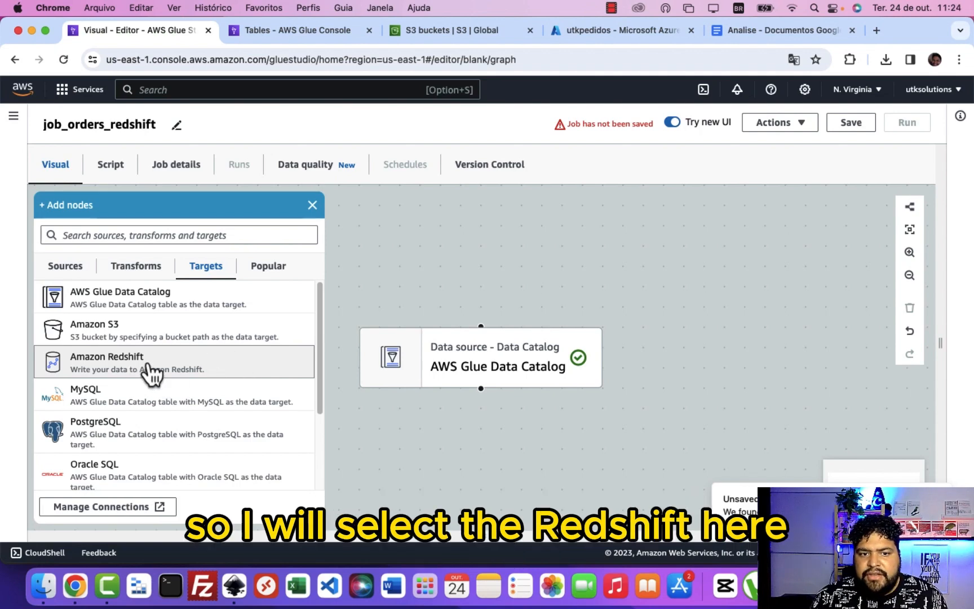
click(106, 362)
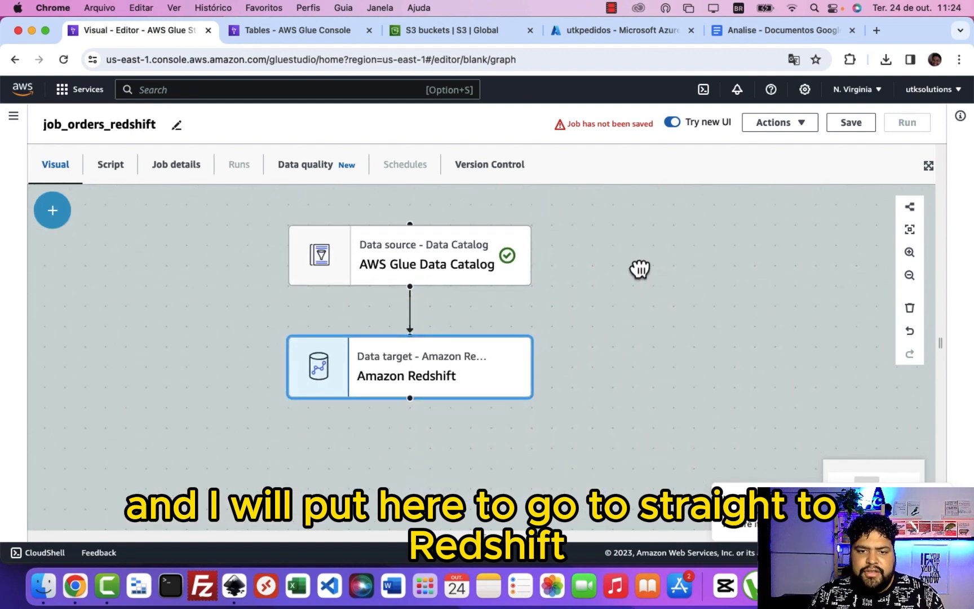
click(405, 375)
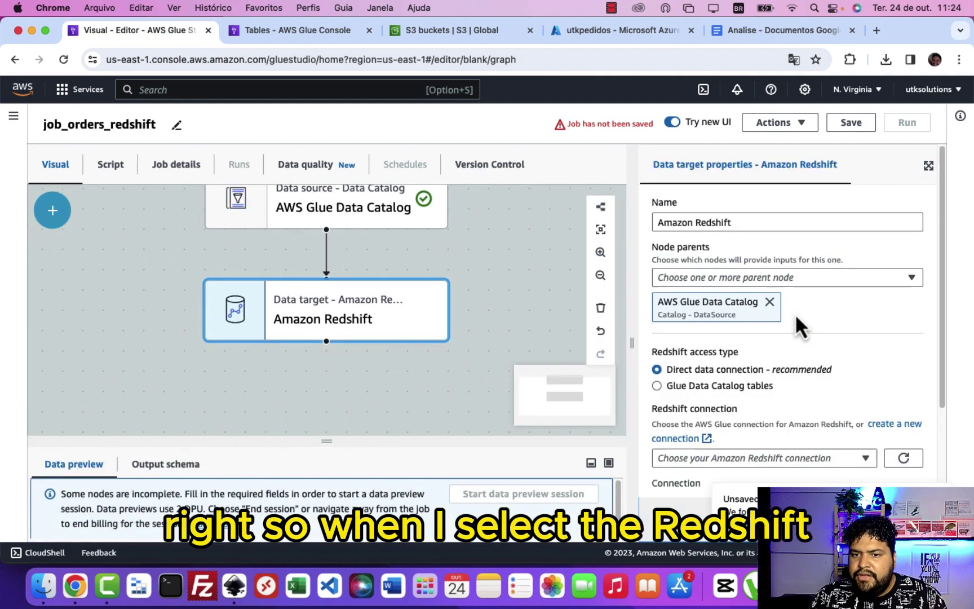
scroll(down, 3)
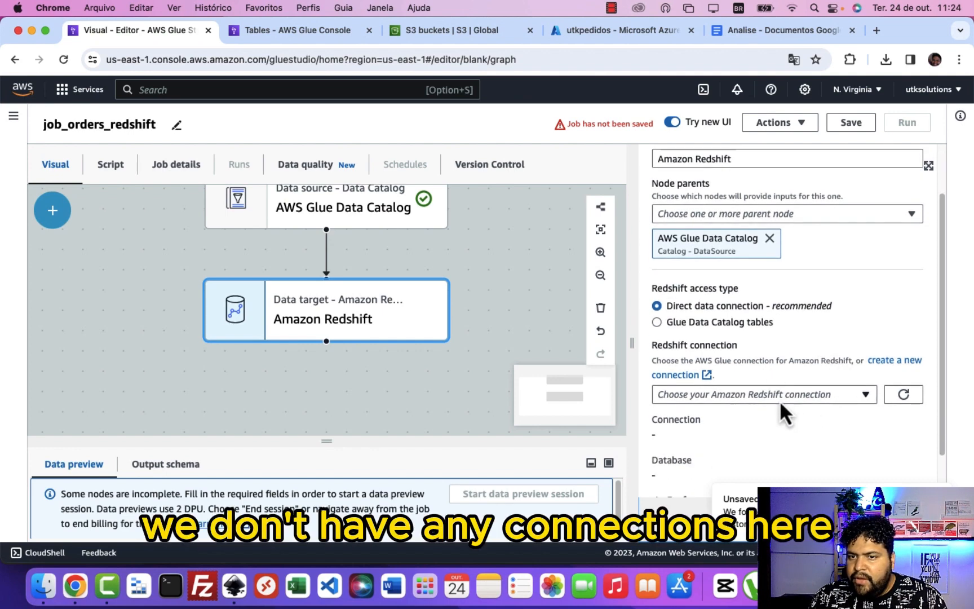
mouse_move(832, 400)
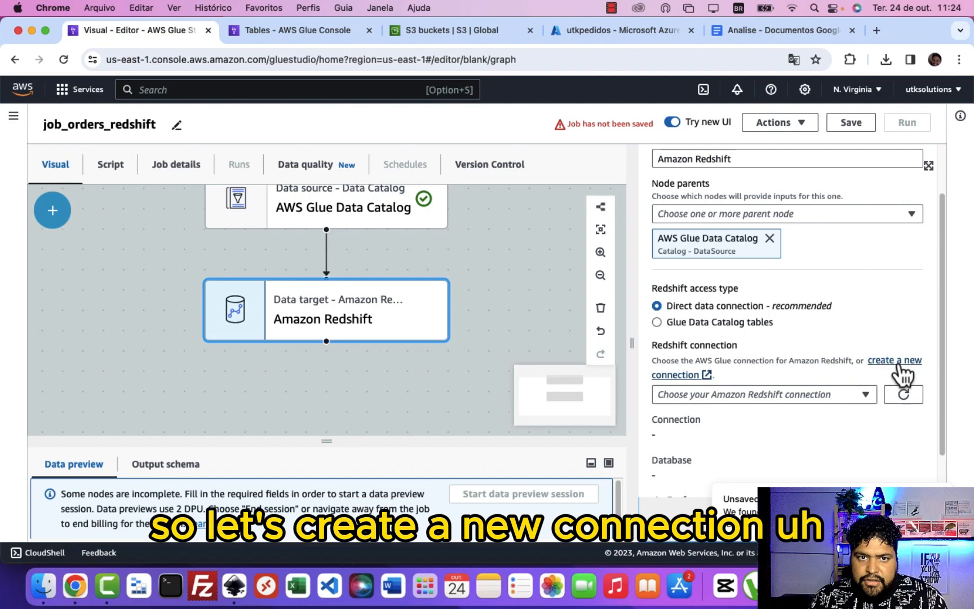
- Create a new Redshift connection named redshiftconn on default-workgroup, database dev, user admin
click(895, 361)
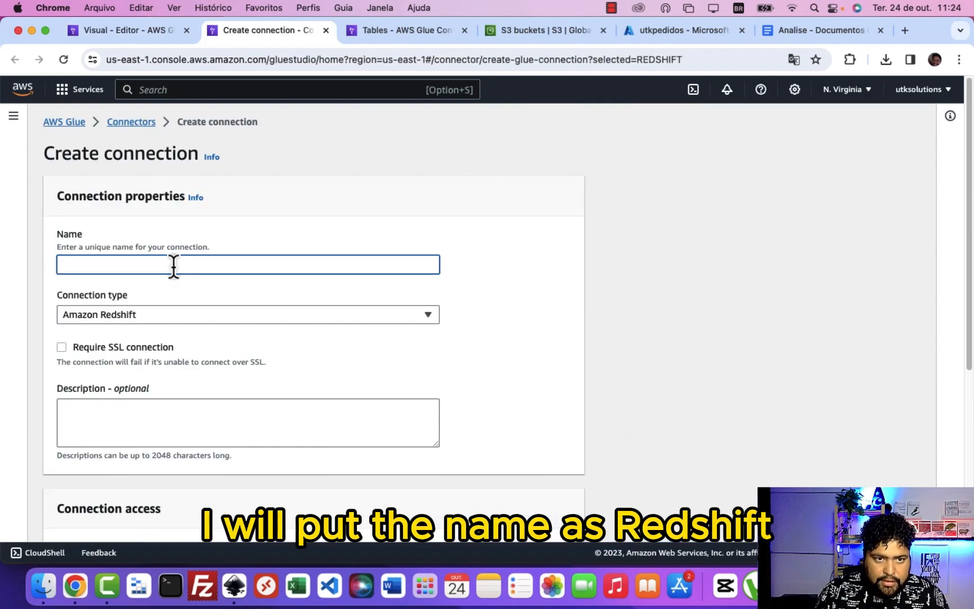
text(redsh)
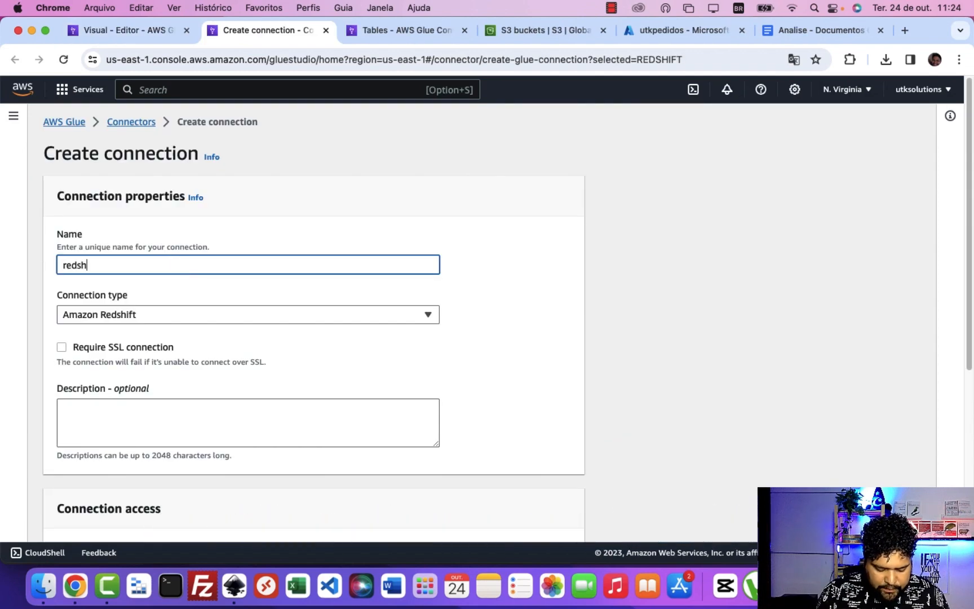
key(Backspace)
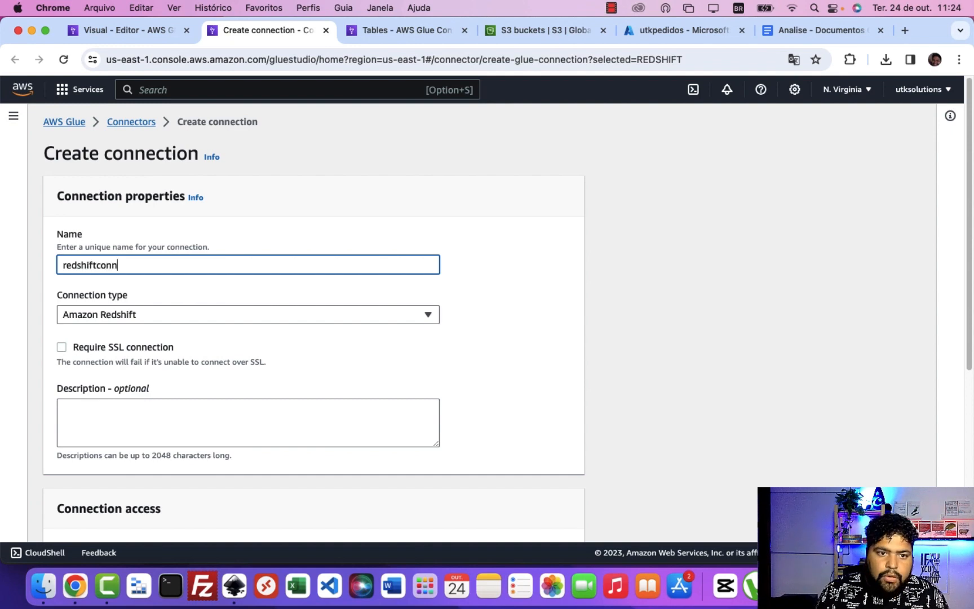
scroll(down, 3)
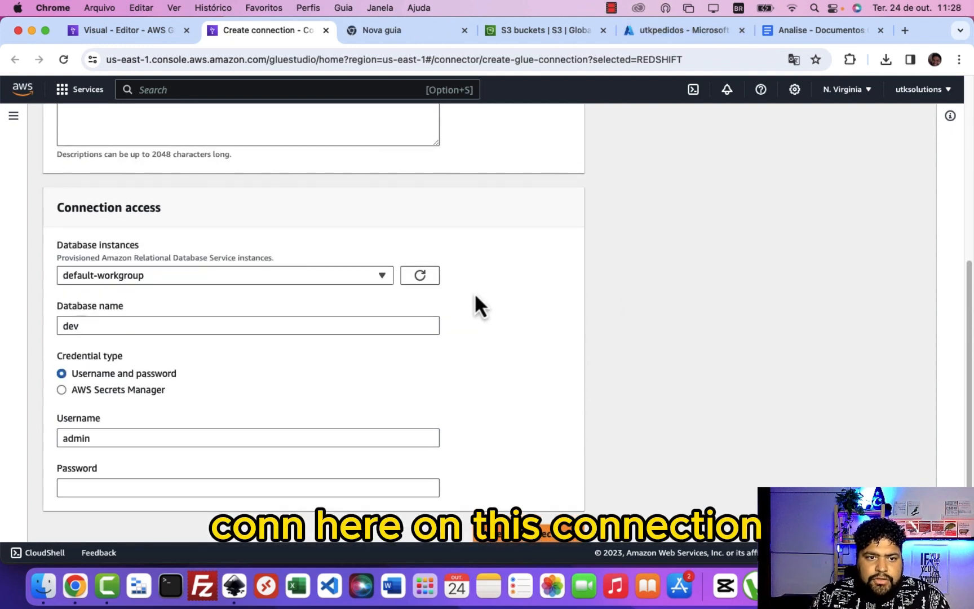
scroll(down, 3)
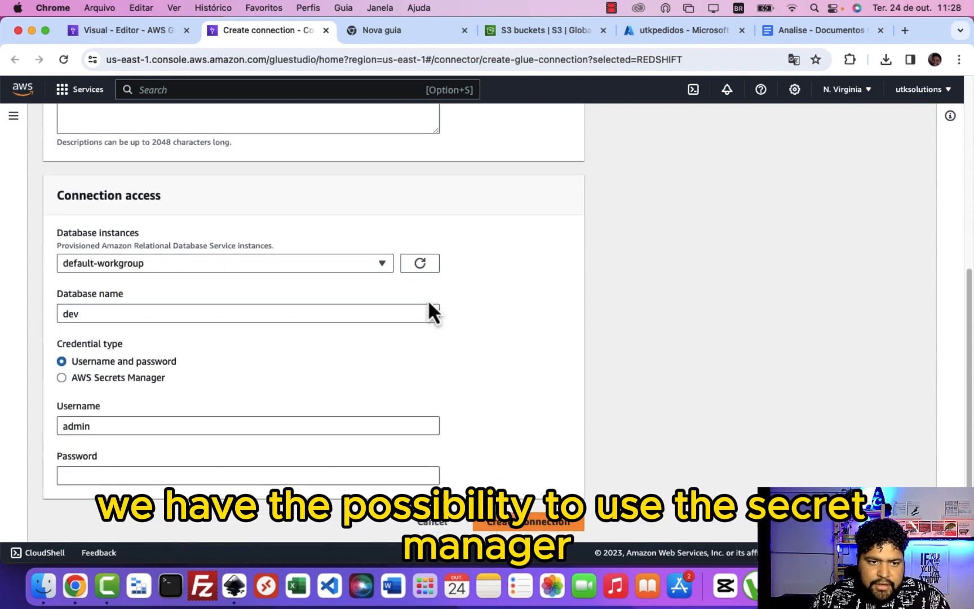
mouse_move(164, 395)
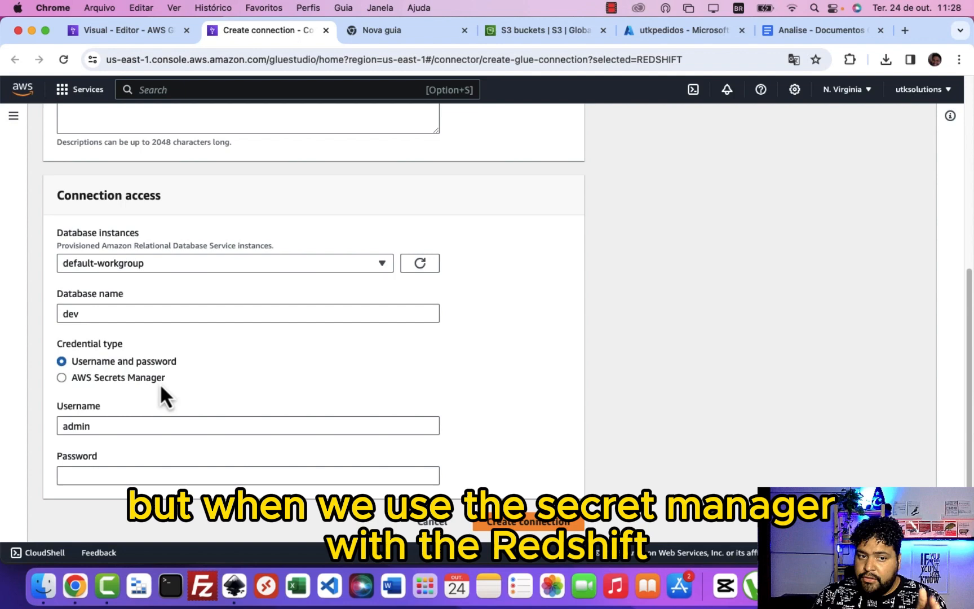
mouse_move(209, 407)
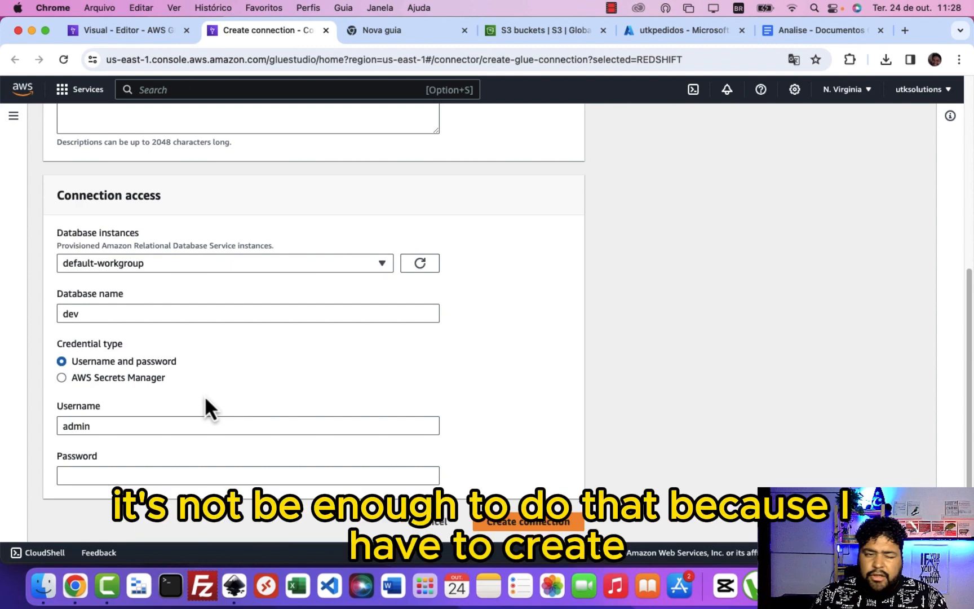
mouse_move(214, 398)
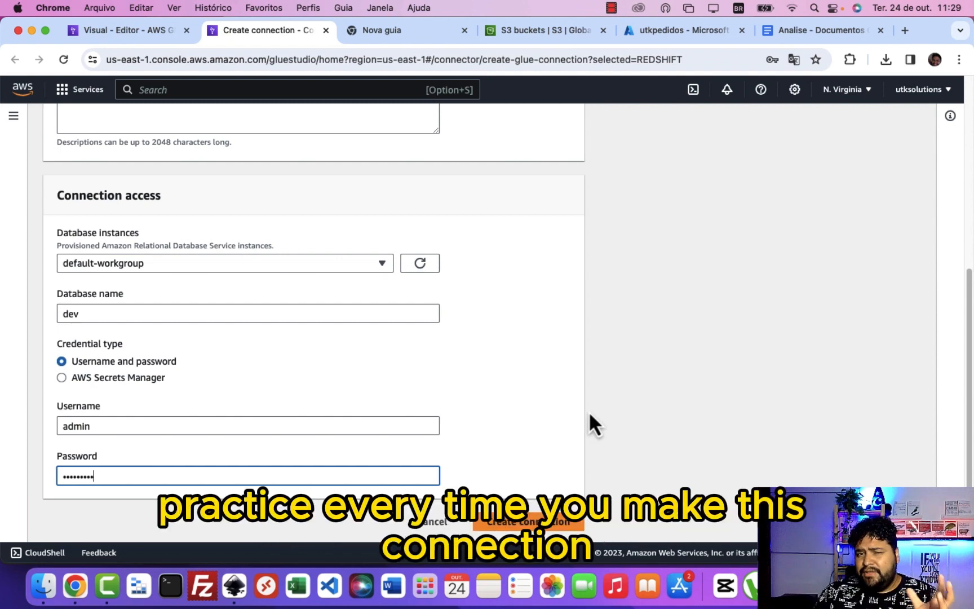
mouse_move(605, 450)
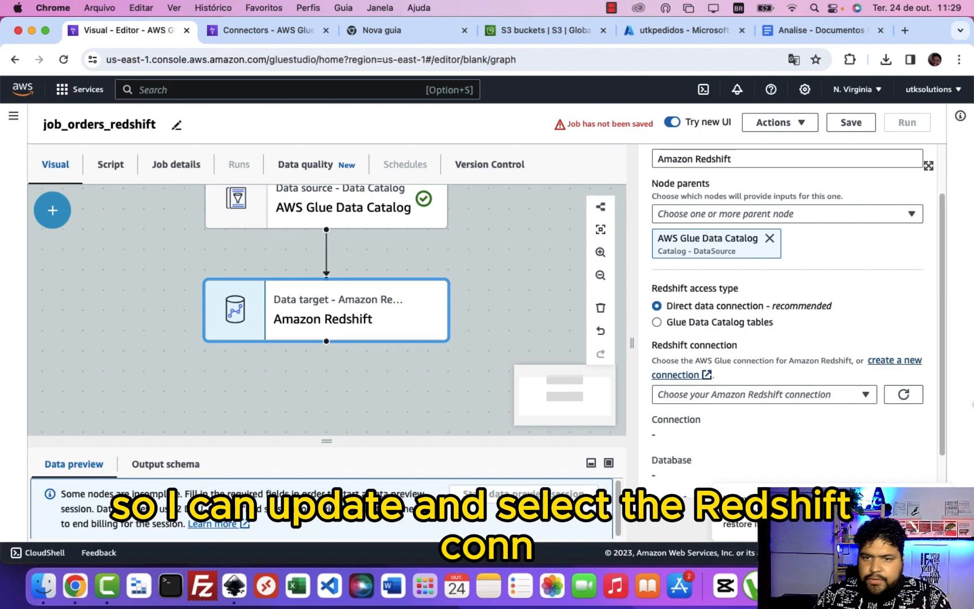
mouse_move(823, 407)
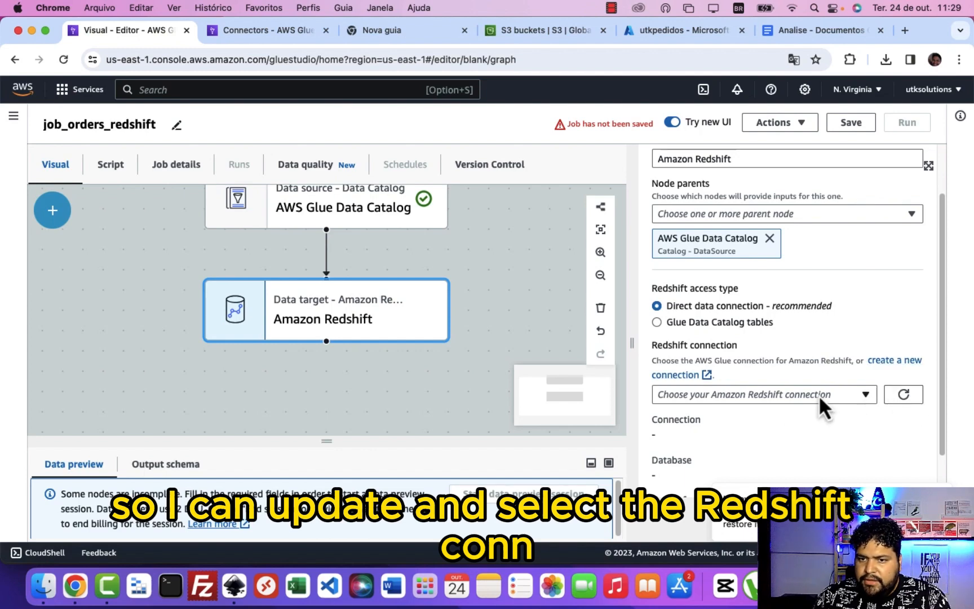
- Use connection redshiftconn with schema public and list the available target tables
click(763, 393)
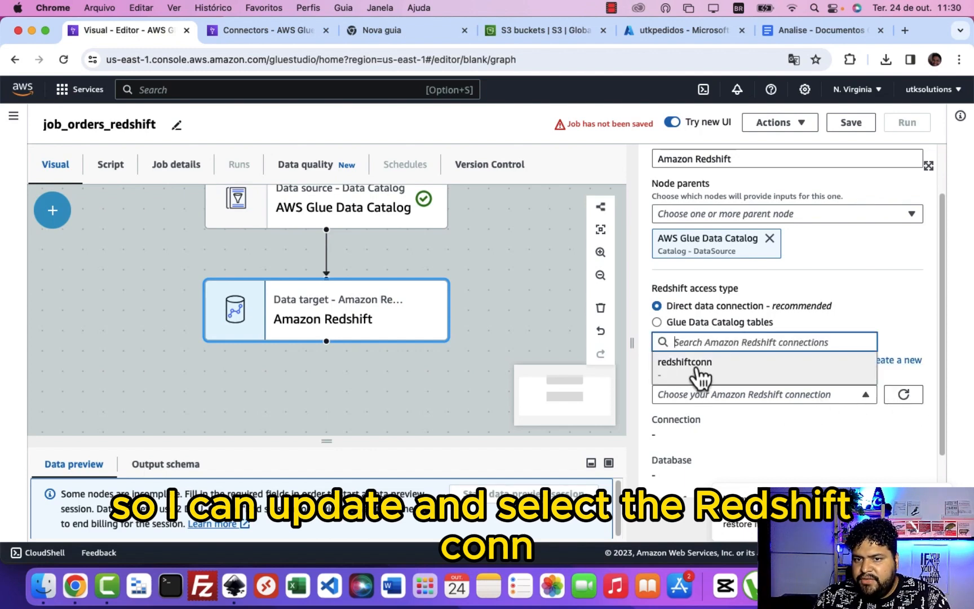
click(684, 362)
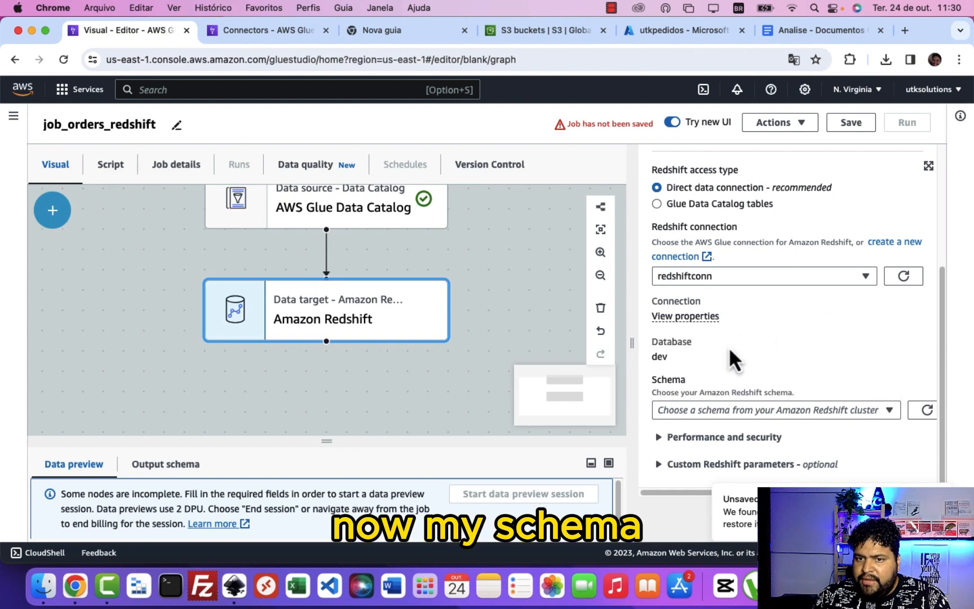
click(774, 409)
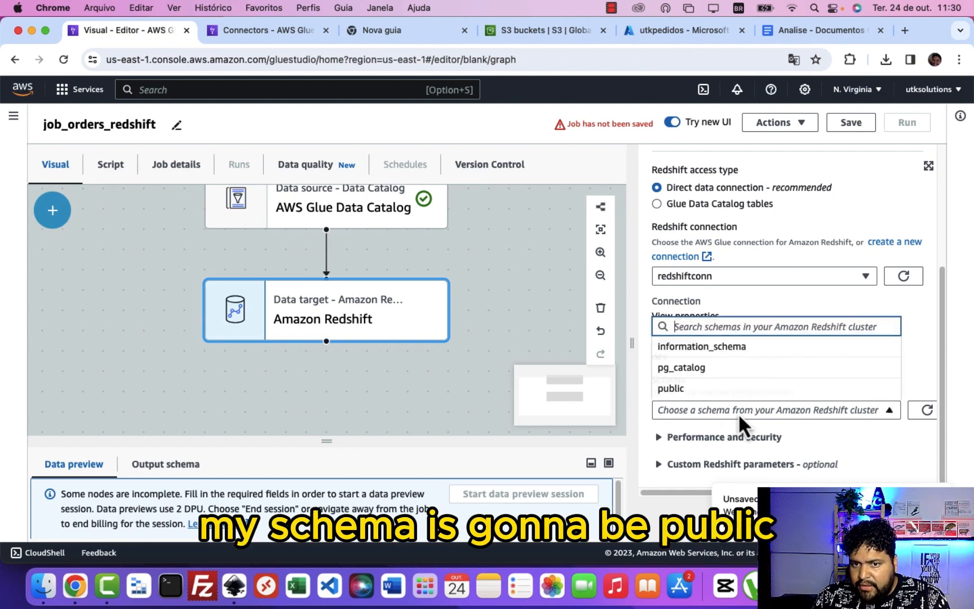
click(670, 388)
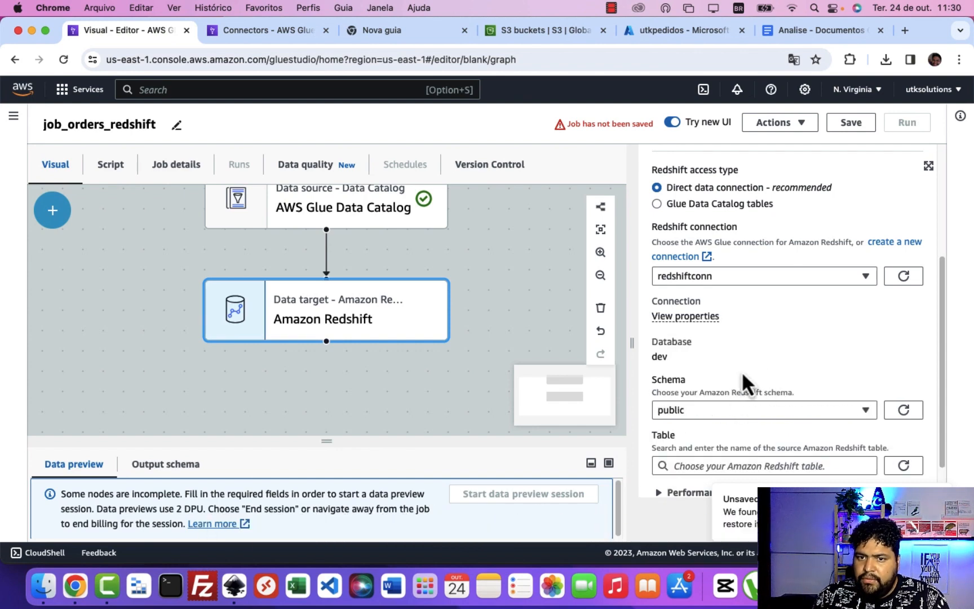
scroll(down, 3)
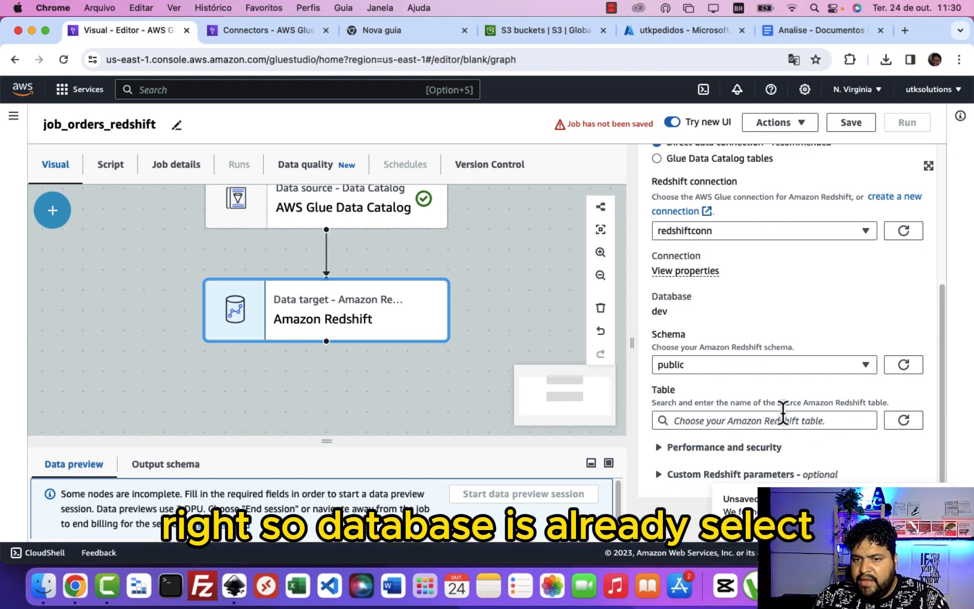
click(756, 420)
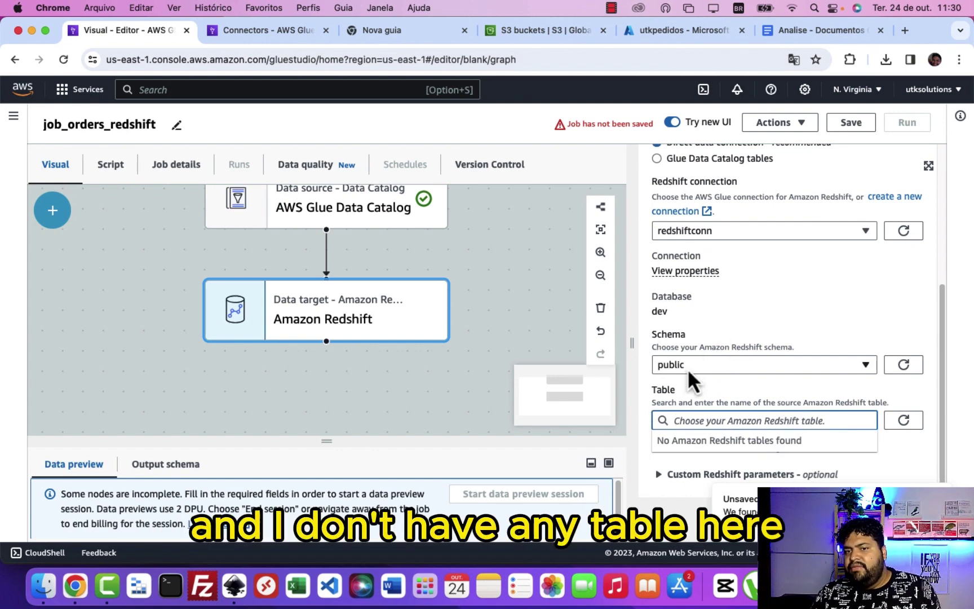
mouse_move(752, 403)
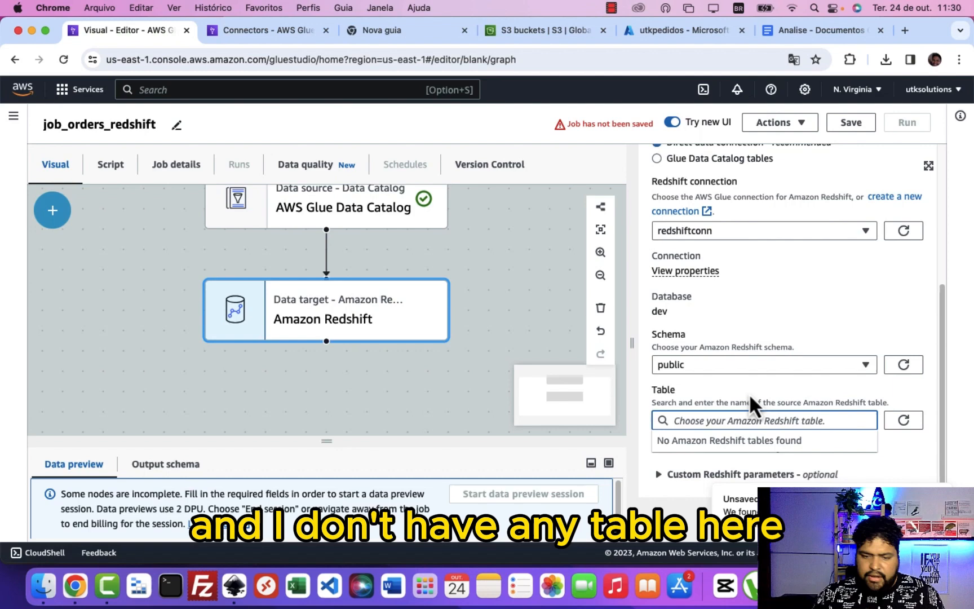
- Set the target table to ft_orders in append mode and move to Performance and security
text(ft_orders)
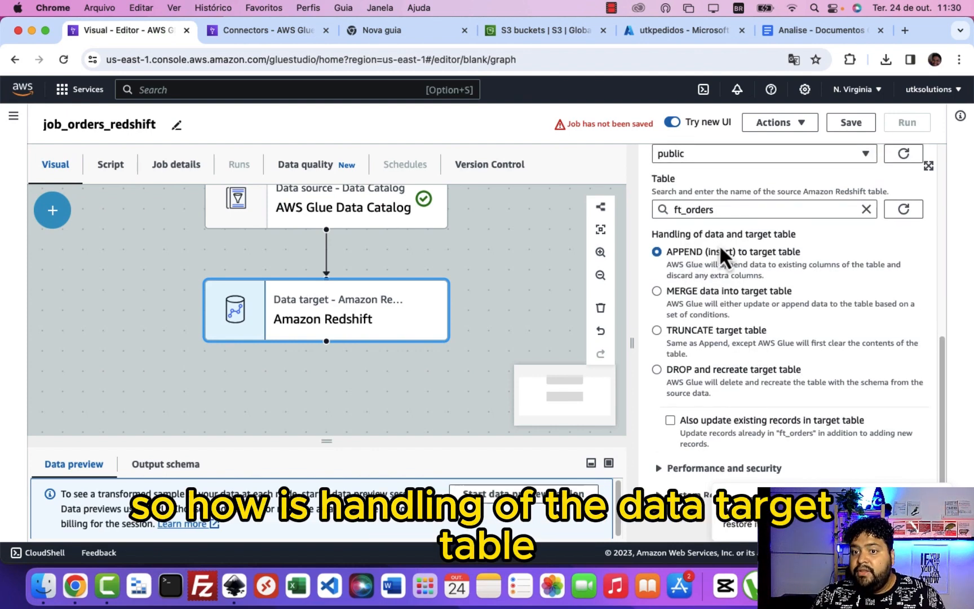
mouse_move(695, 276)
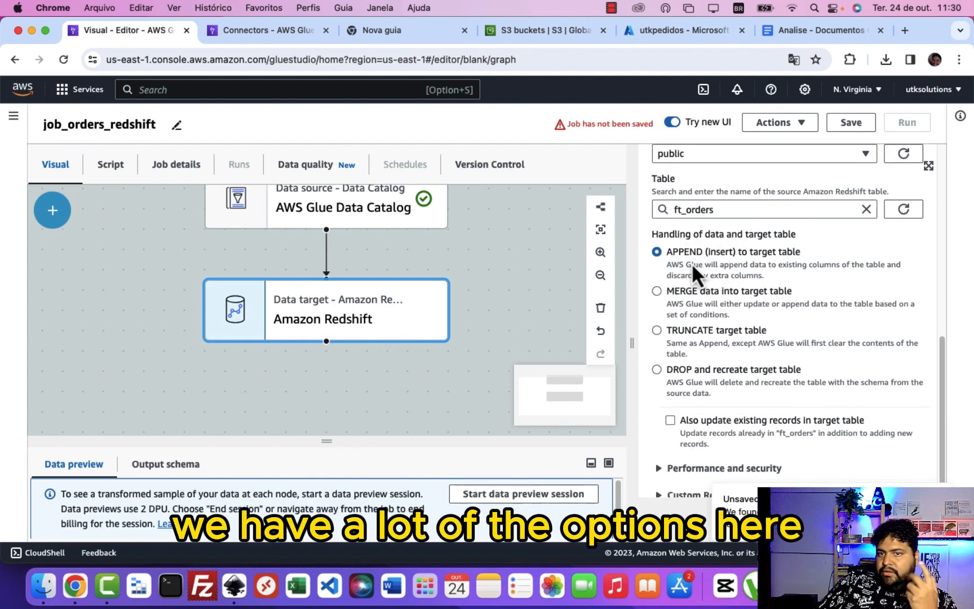
mouse_move(715, 307)
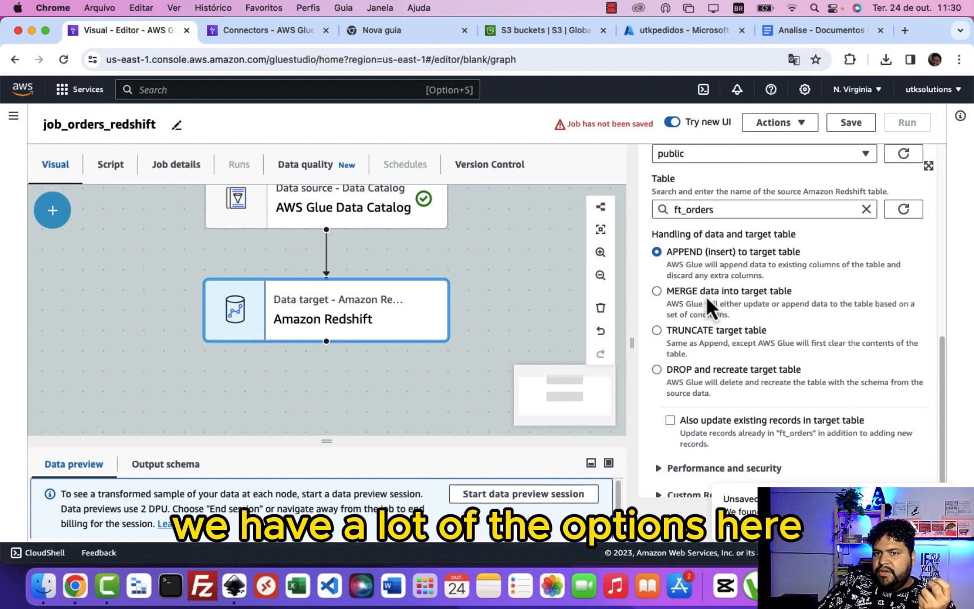
mouse_move(687, 270)
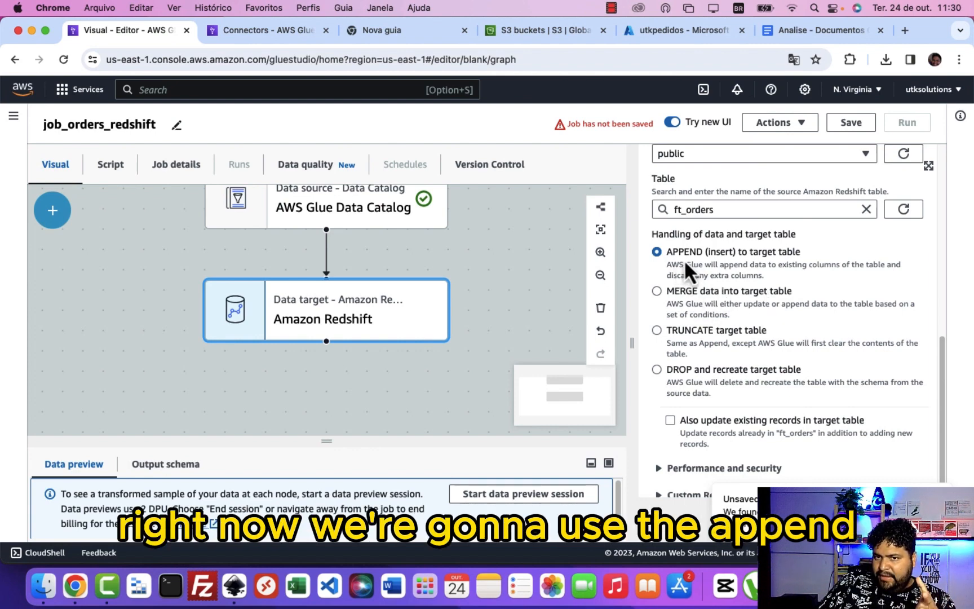
mouse_move(711, 313)
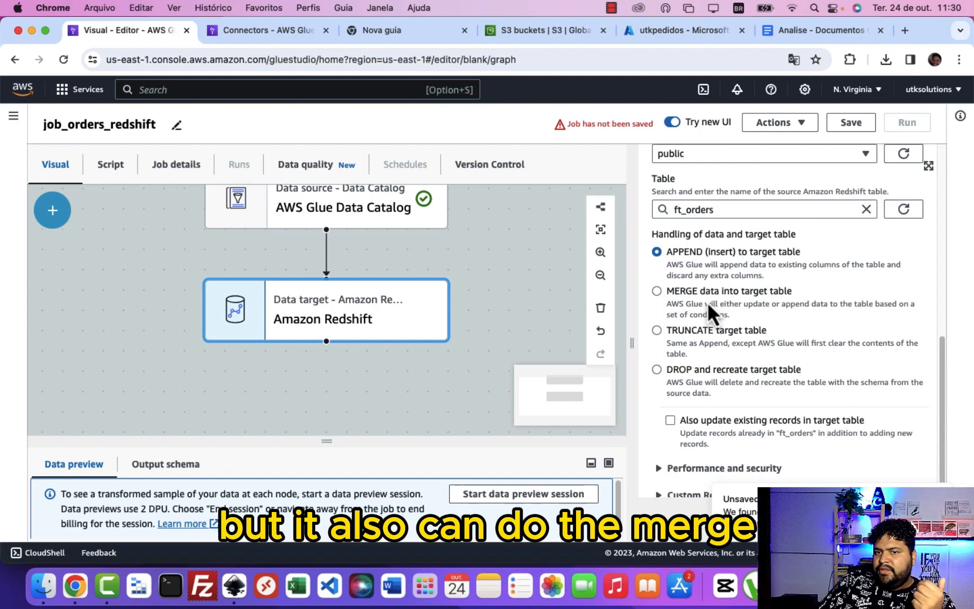
mouse_move(789, 336)
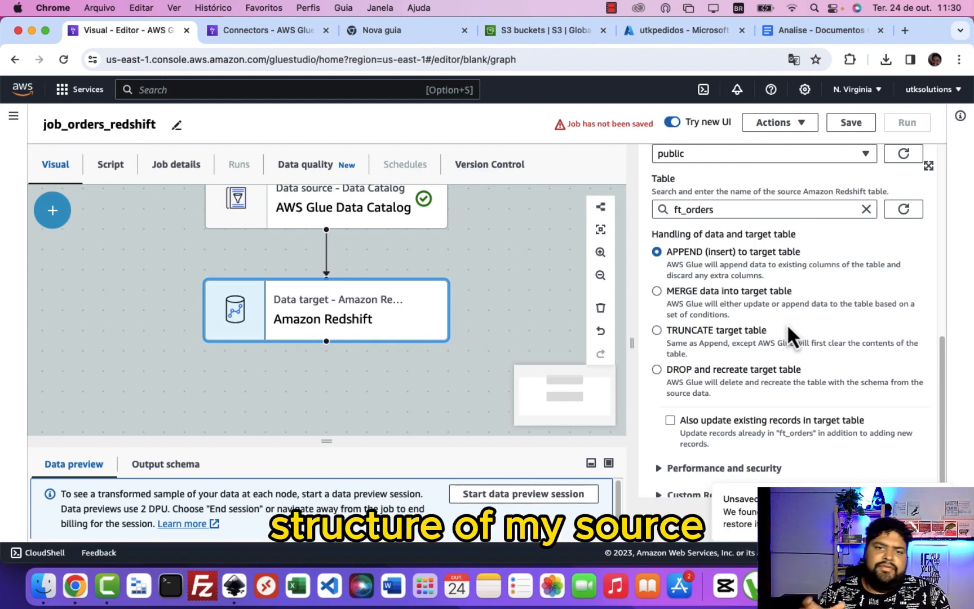
mouse_move(727, 361)
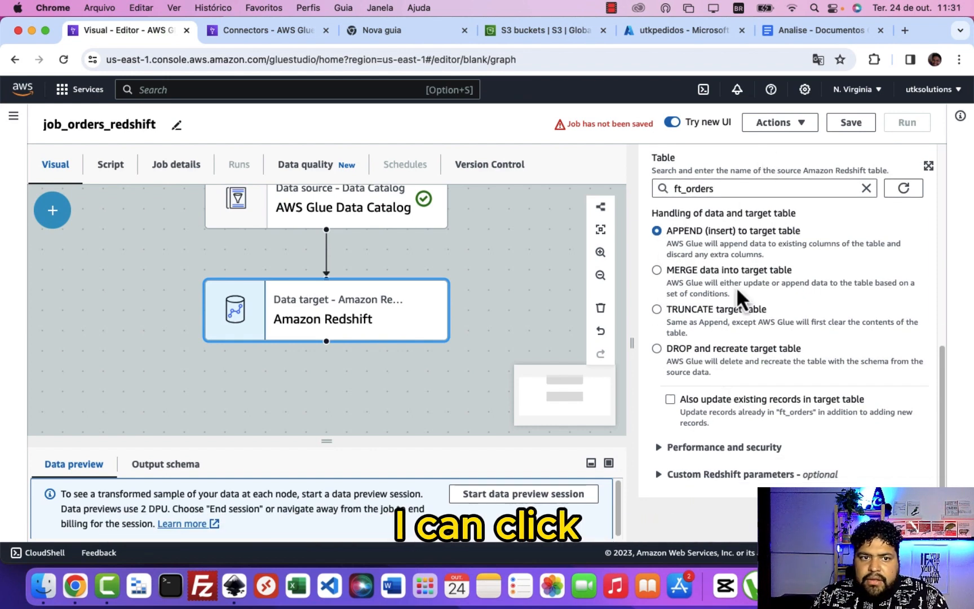
scroll(up, 3)
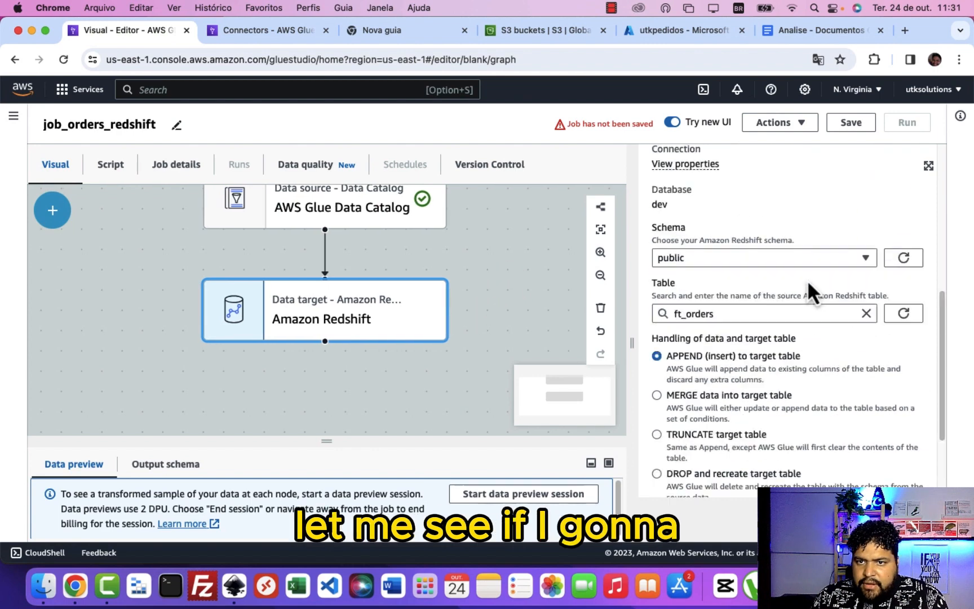
scroll(down, 3)
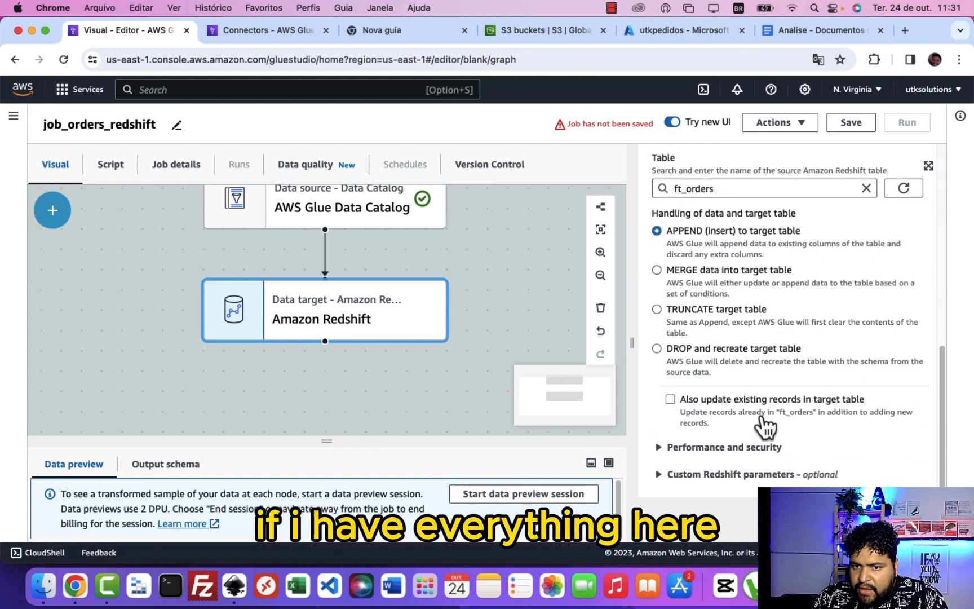
scroll(down, 3)
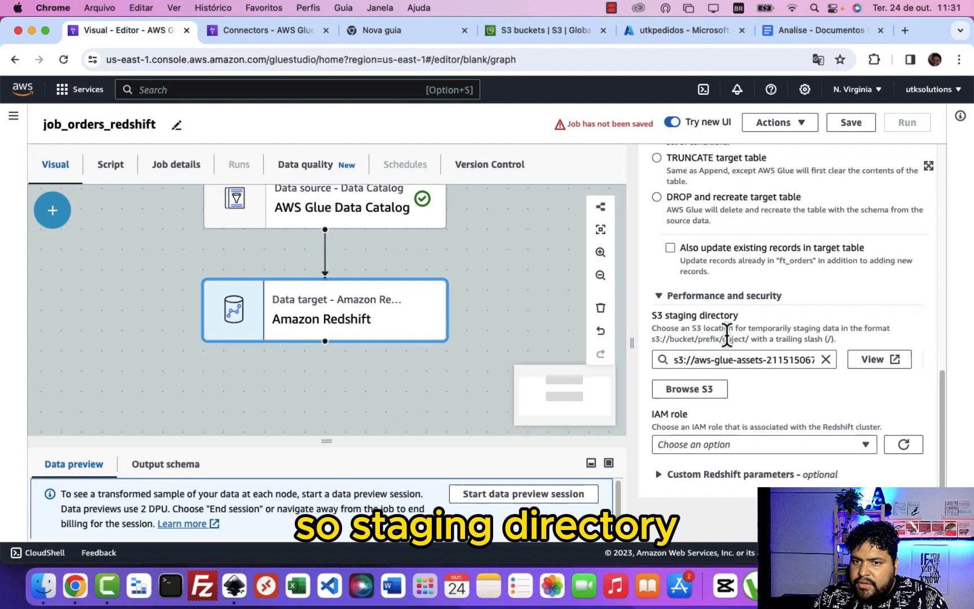
- Give the Redshift target the GlueRole IAM role and go to Job details
click(763, 444)
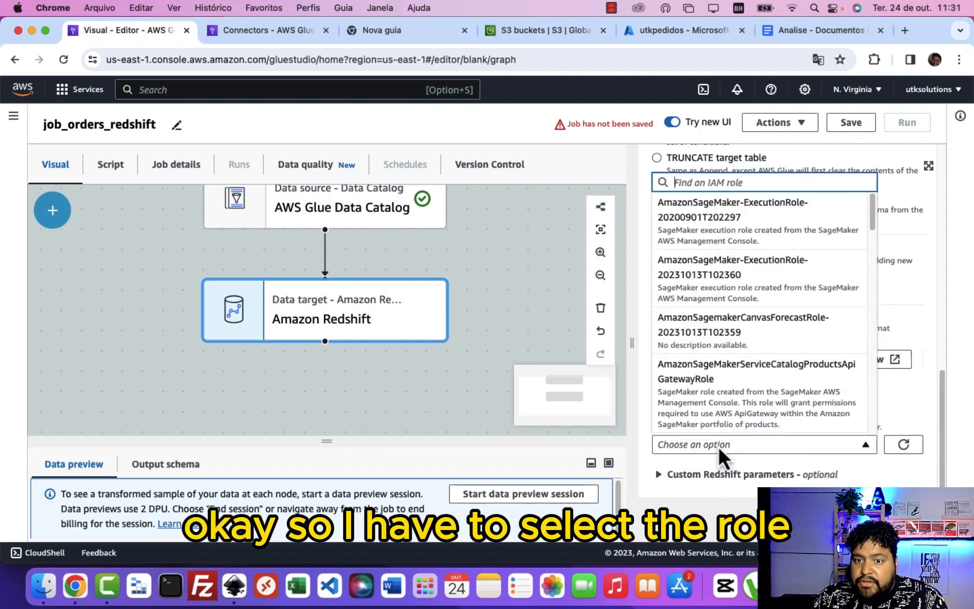
scroll(down, 3)
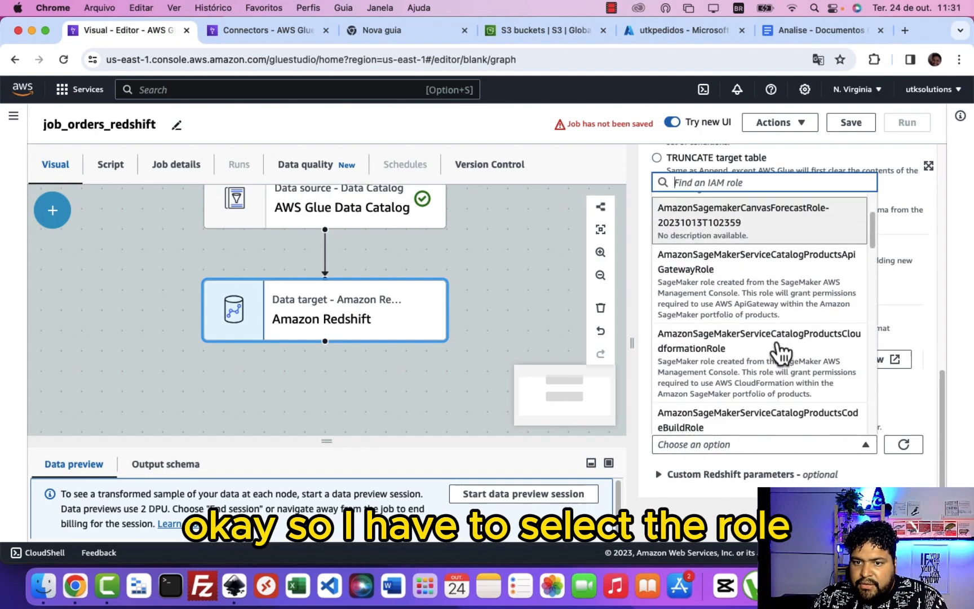
scroll(down, 3)
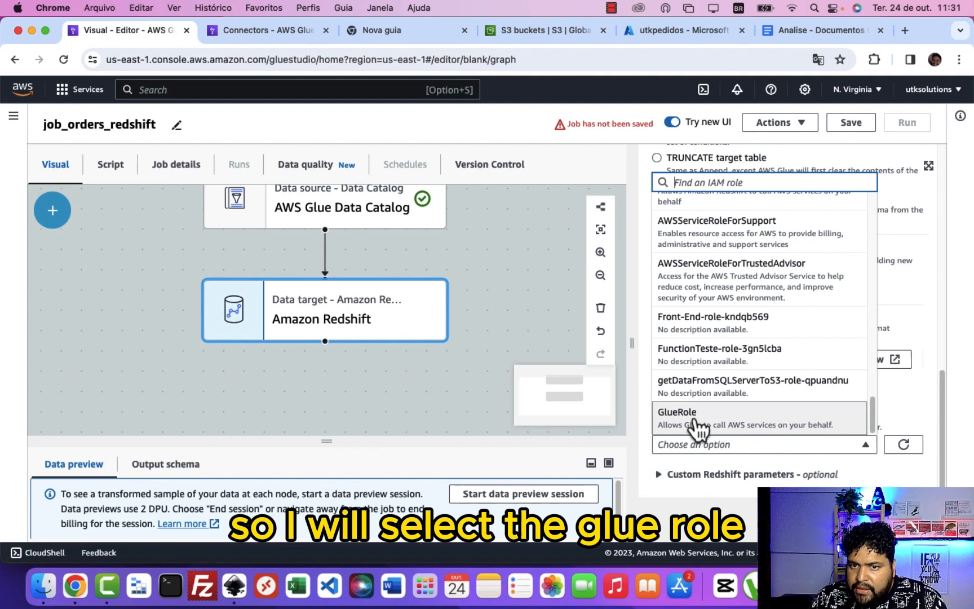
click(676, 411)
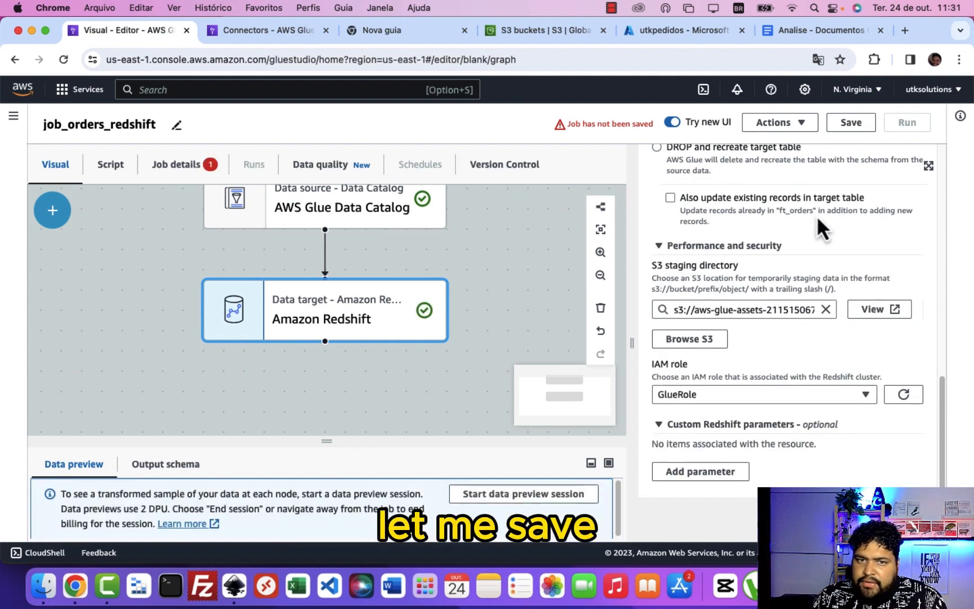
click(175, 164)
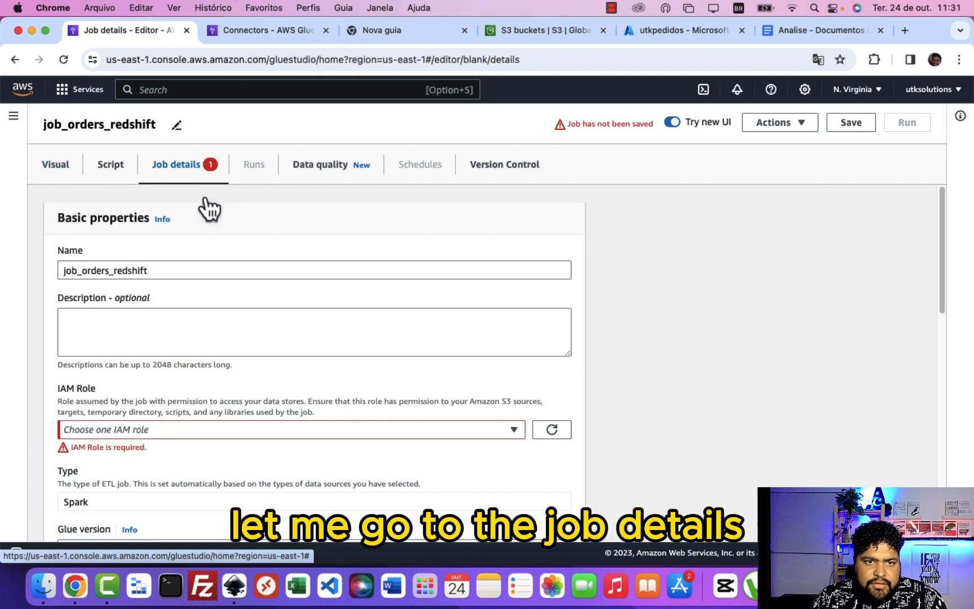
- Set the job's IAM role to GlueRole and save job_orders_redshift
scroll(down, 3)
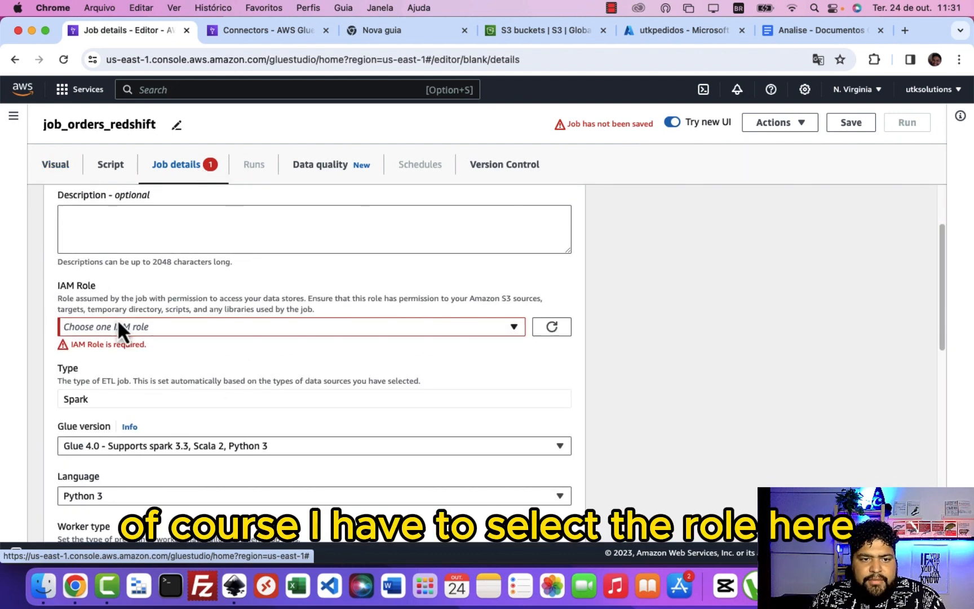
mouse_move(174, 346)
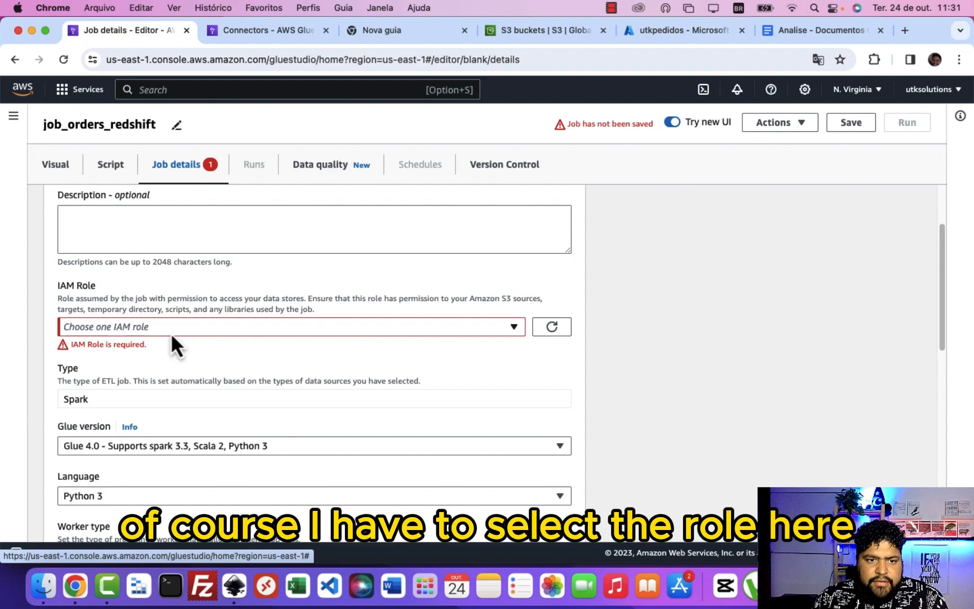
click(289, 325)
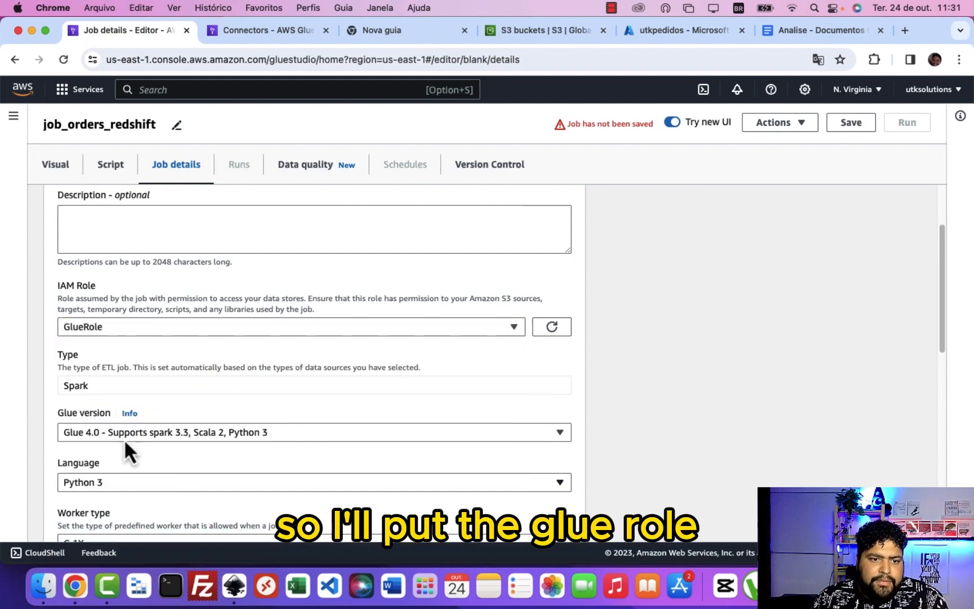
scroll(up, 3)
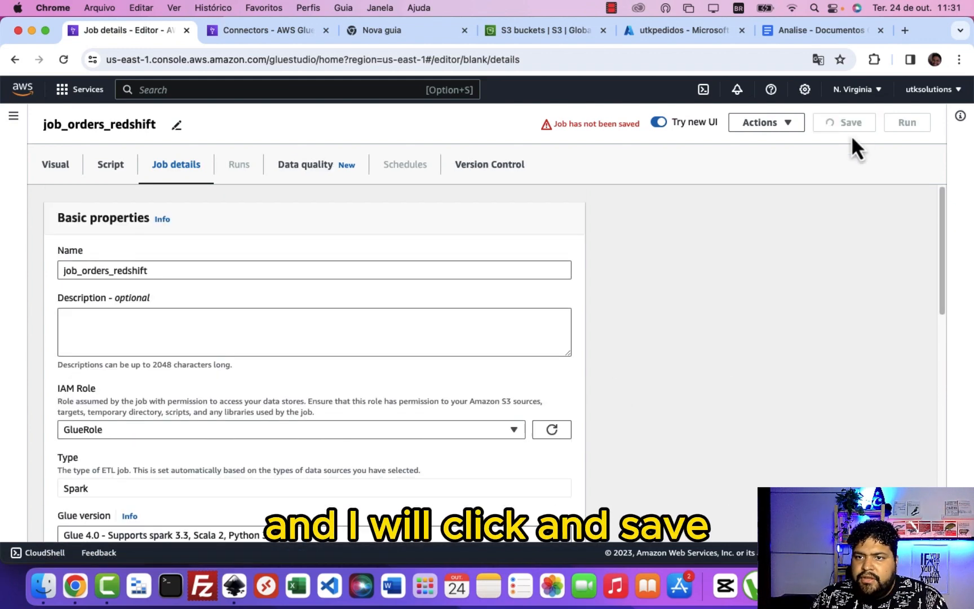
click(843, 122)
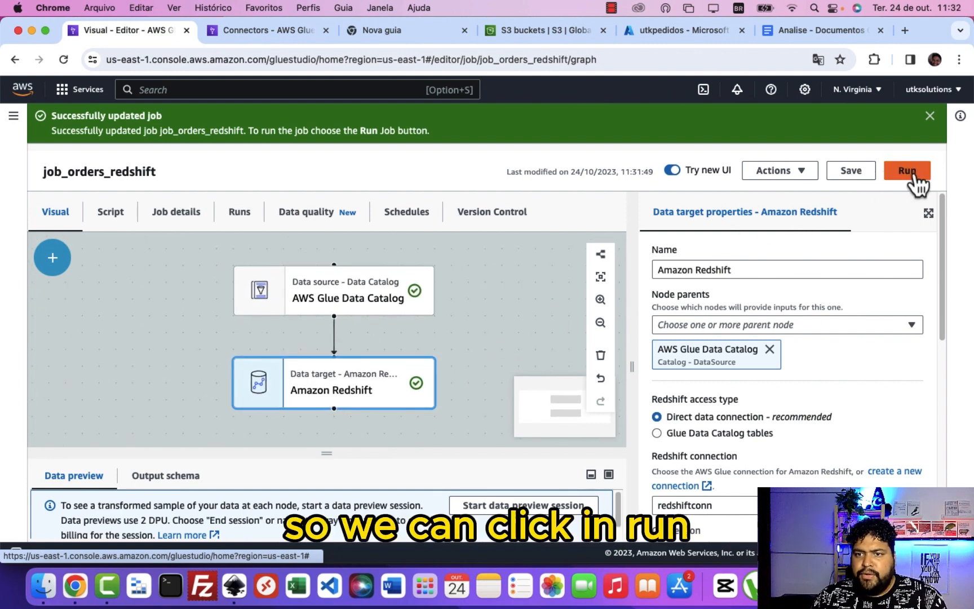
- Run job_orders_redshift to a Succeeded status, then go to the Connectors page
click(904, 170)
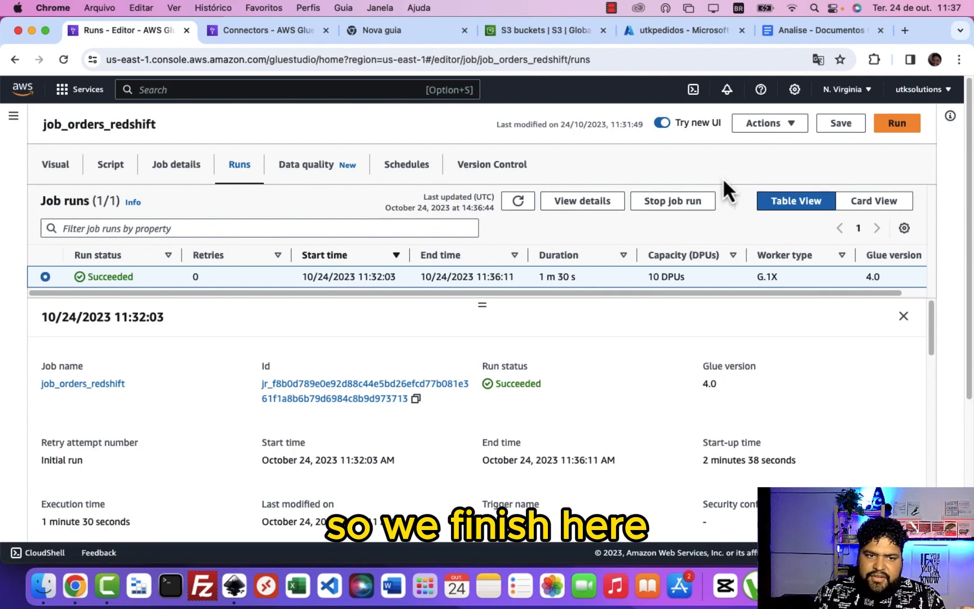
mouse_move(399, 222)
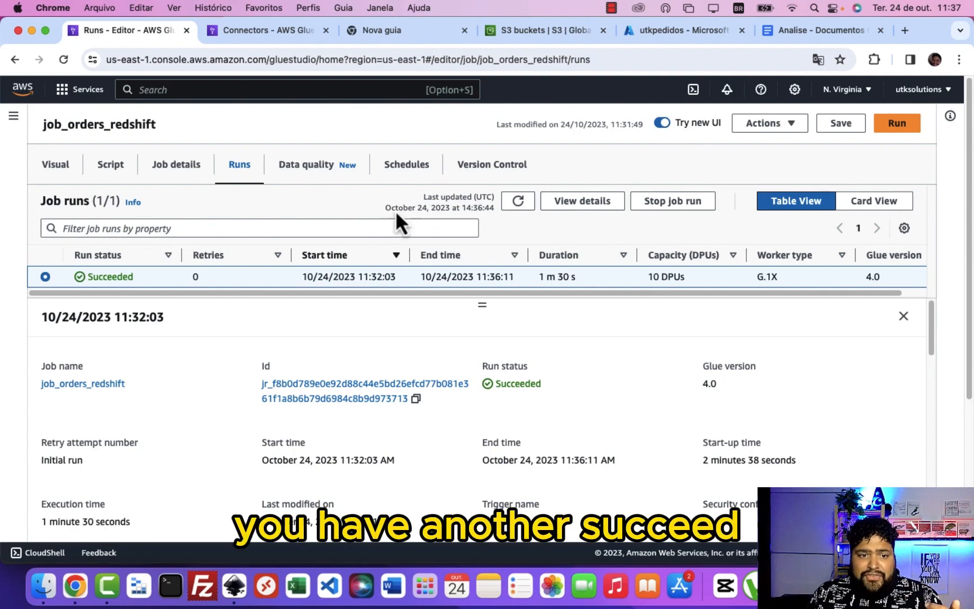
mouse_move(223, 140)
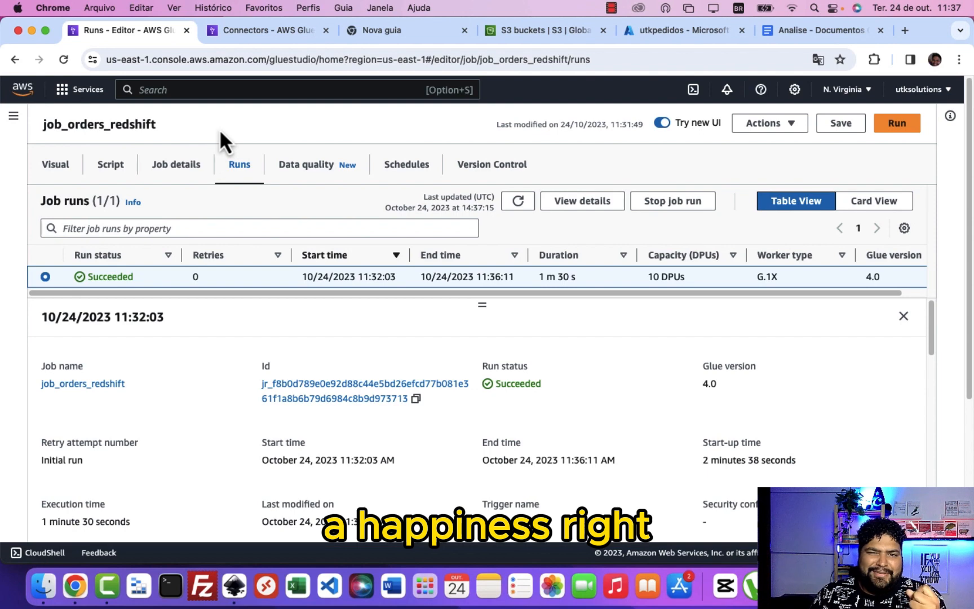
mouse_move(317, 163)
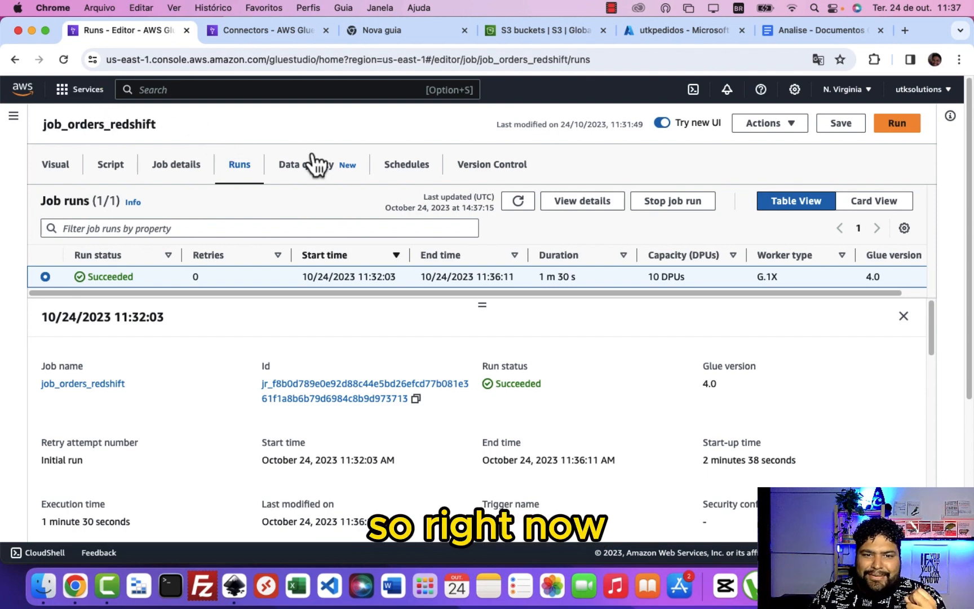
click(267, 29)
text(R)
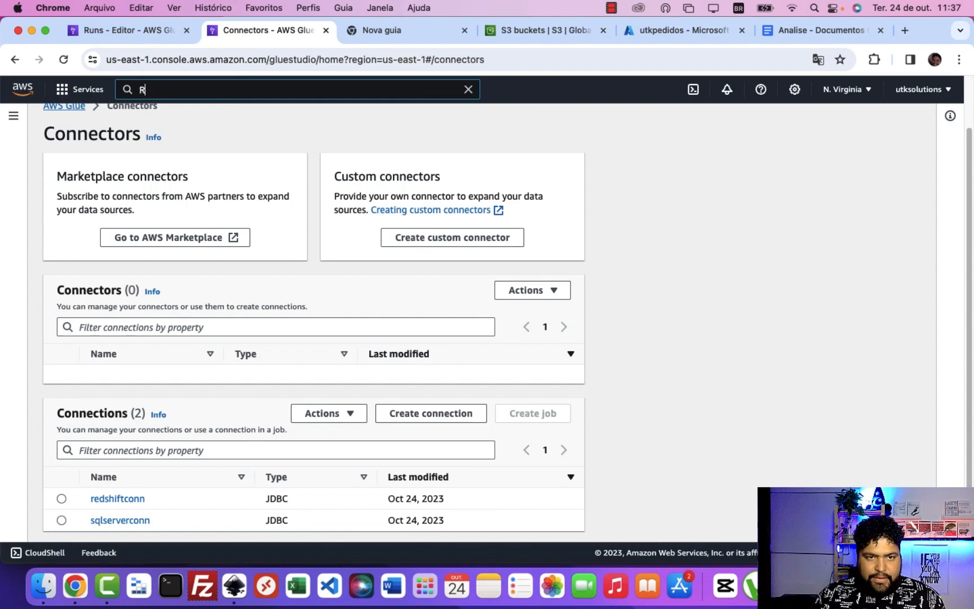
- Search the console for Redshift and open the Amazon Redshift Serverless dashboard
text(ed Hat OpenShift Service on AWS)
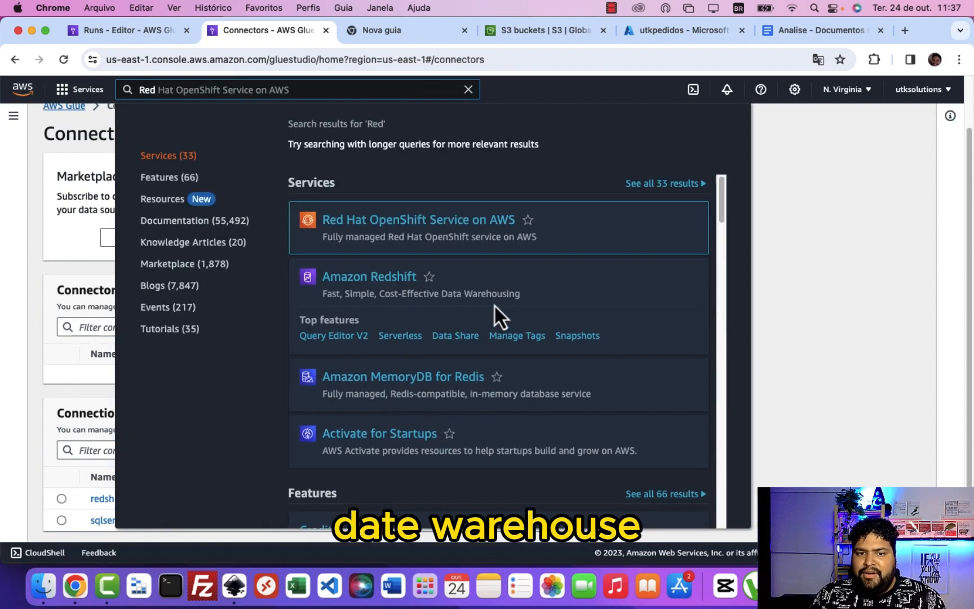
mouse_move(416, 317)
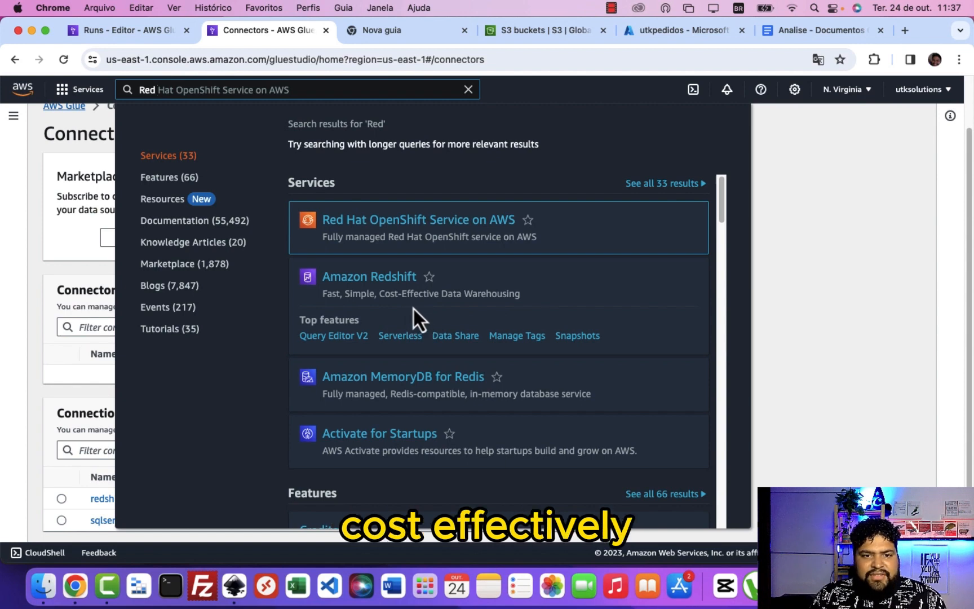
mouse_move(368, 285)
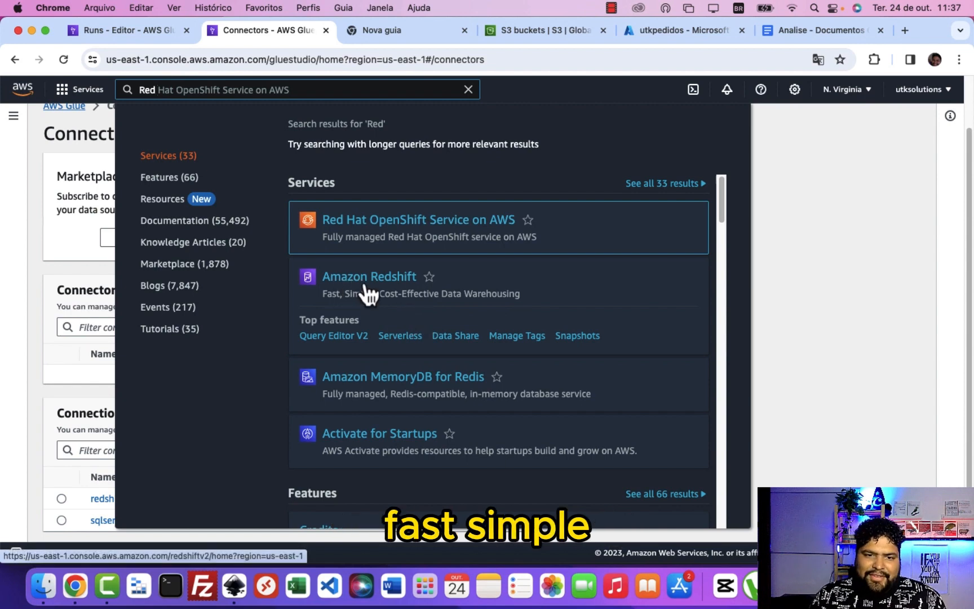
mouse_move(370, 285)
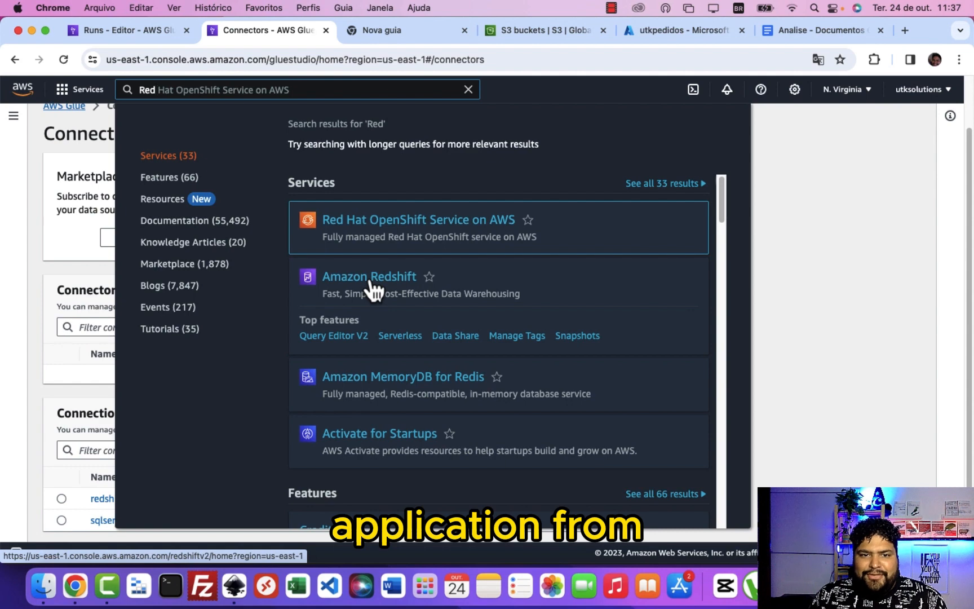
click(368, 276)
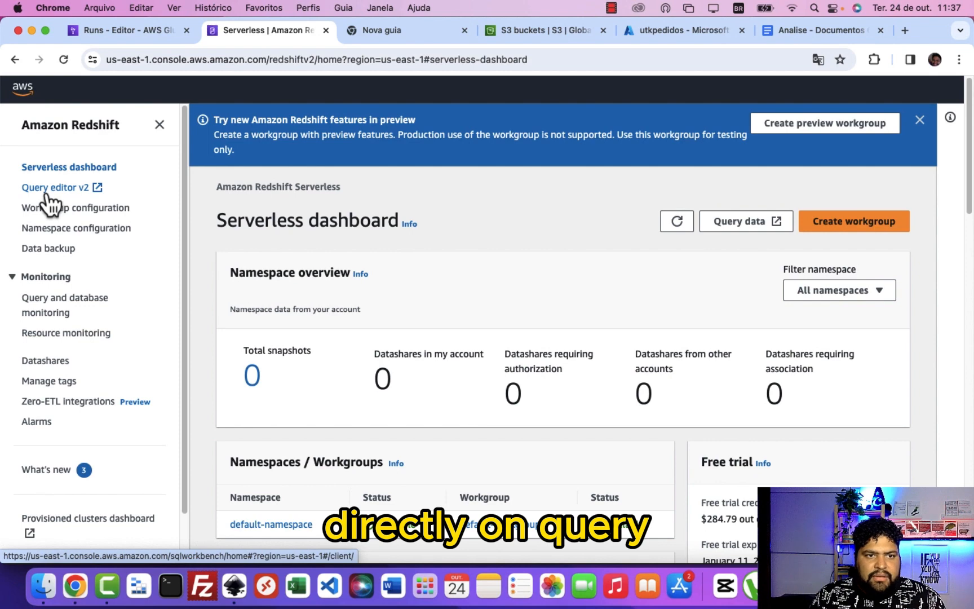
- Open Query editor v2 and close the leftover Untitled 1 DROP TABLE query
click(54, 187)
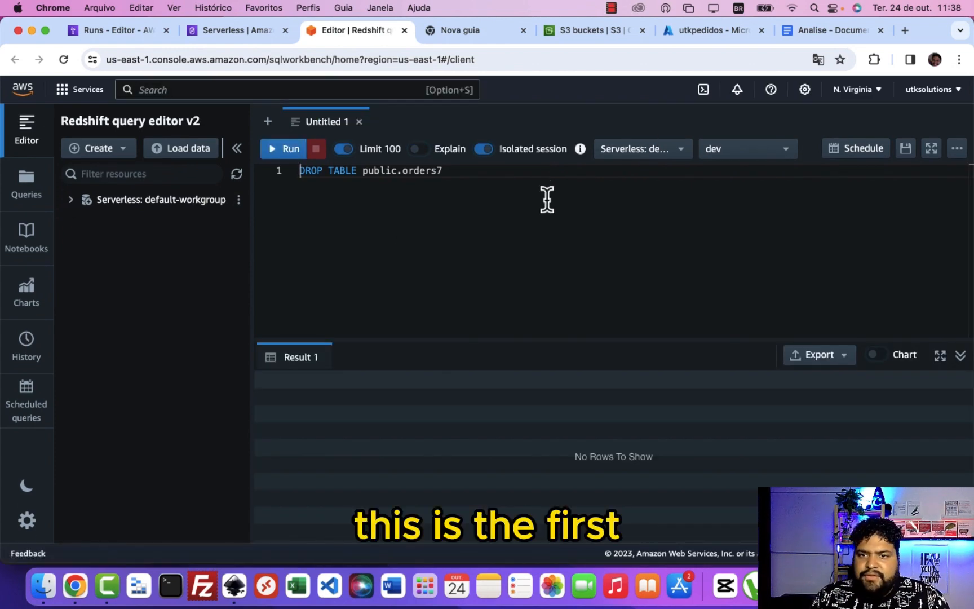
mouse_move(108, 165)
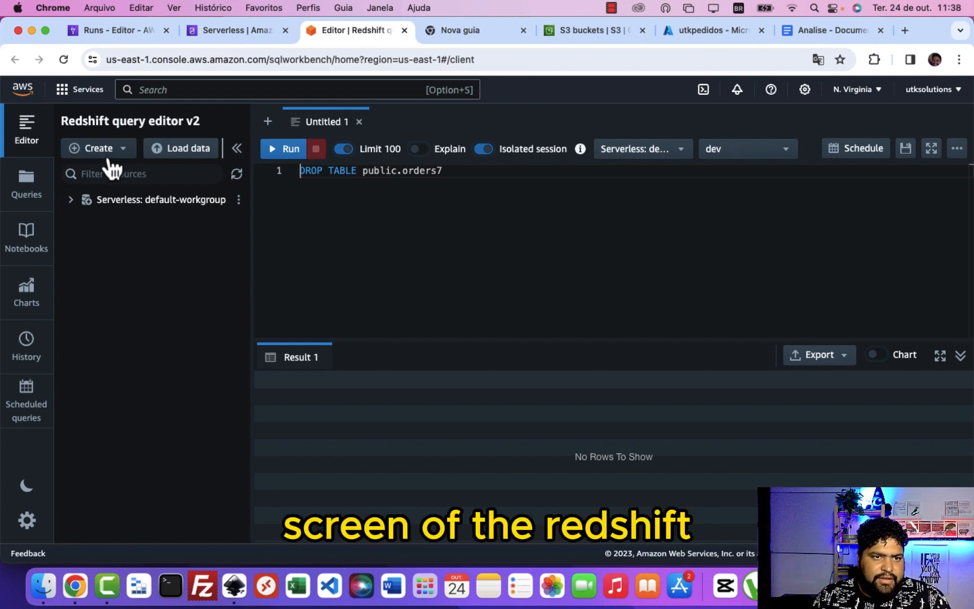
mouse_move(65, 246)
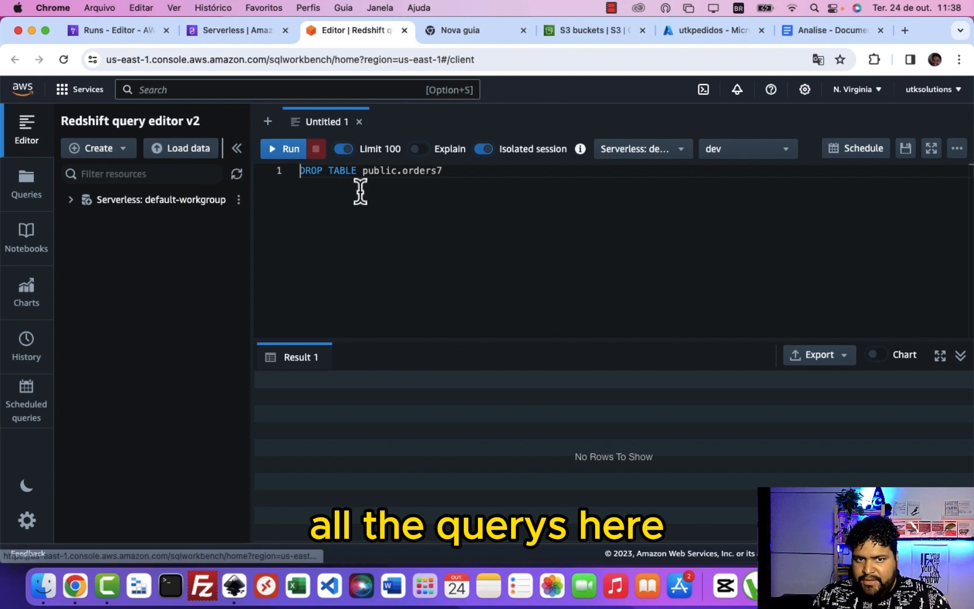
mouse_move(370, 152)
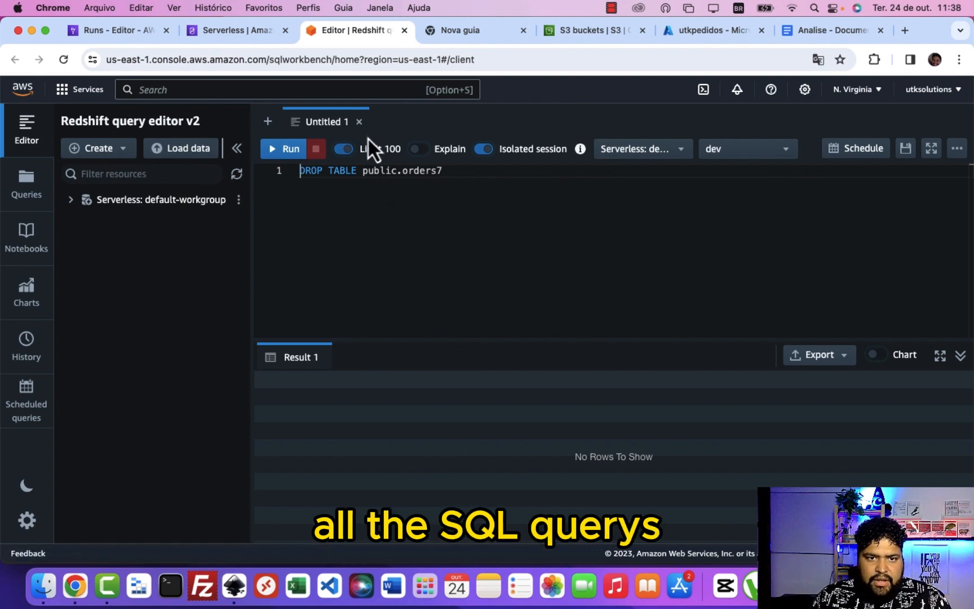
click(358, 121)
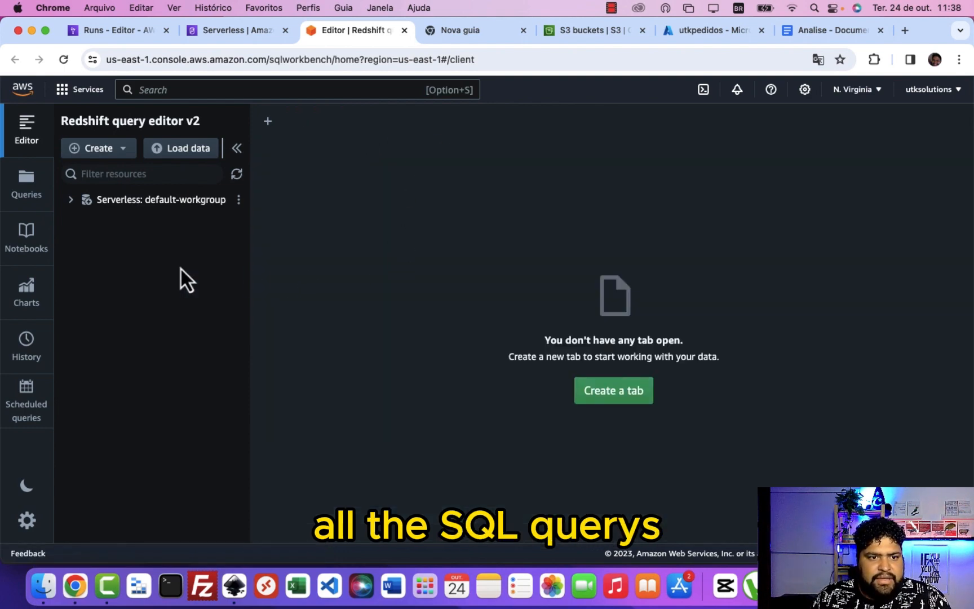
mouse_move(26, 292)
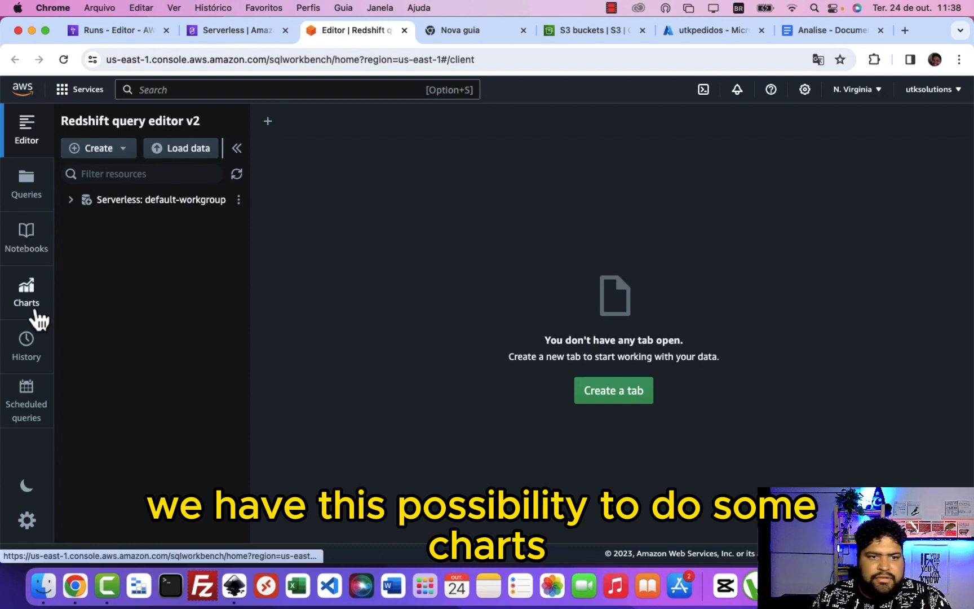
mouse_move(26, 239)
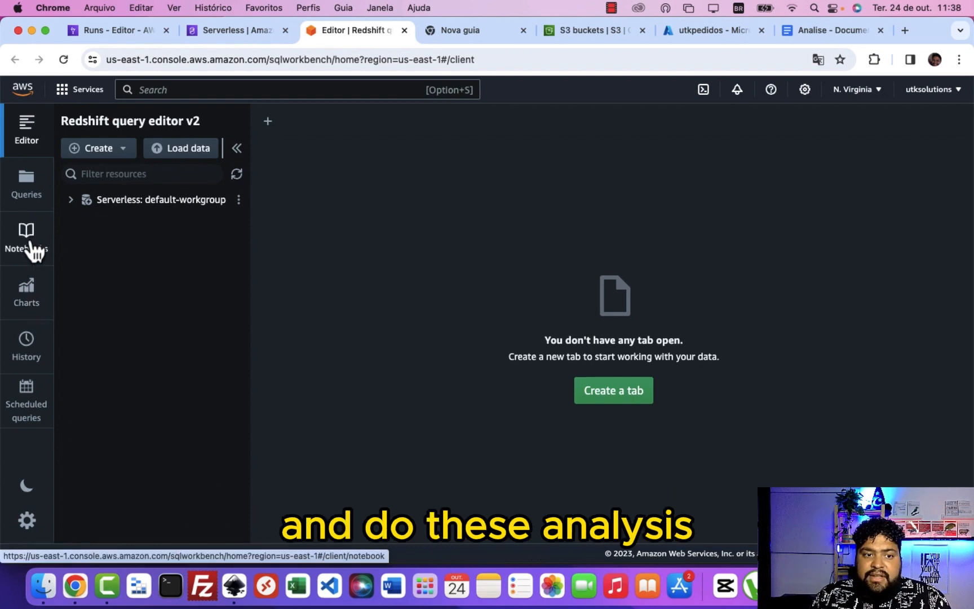
click(26, 238)
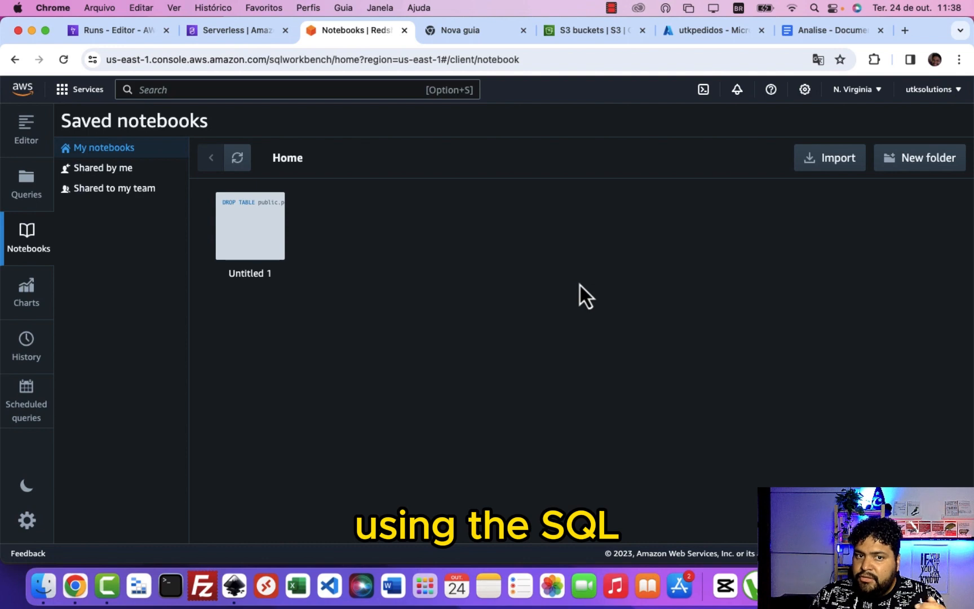
mouse_move(353, 279)
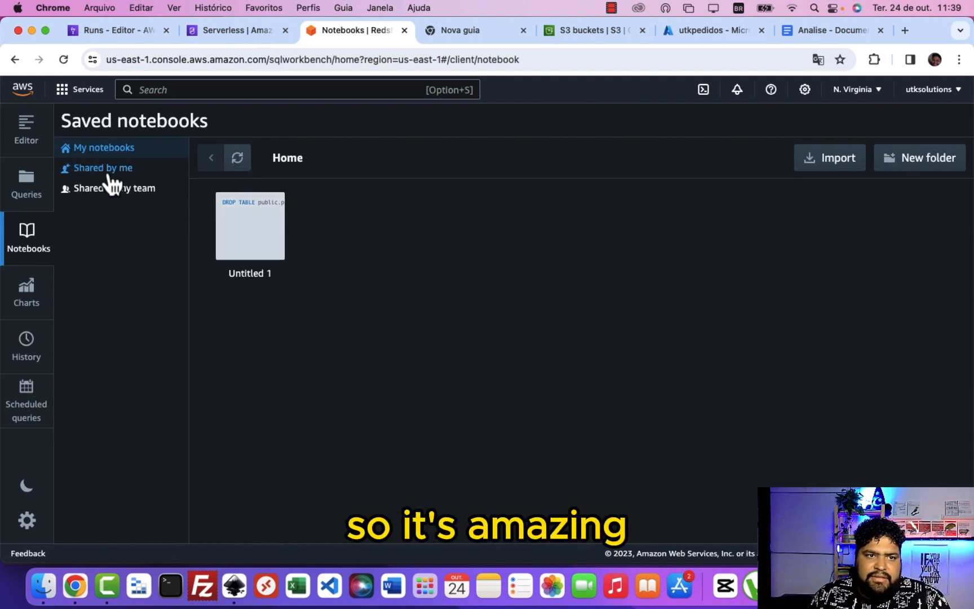
mouse_move(25, 131)
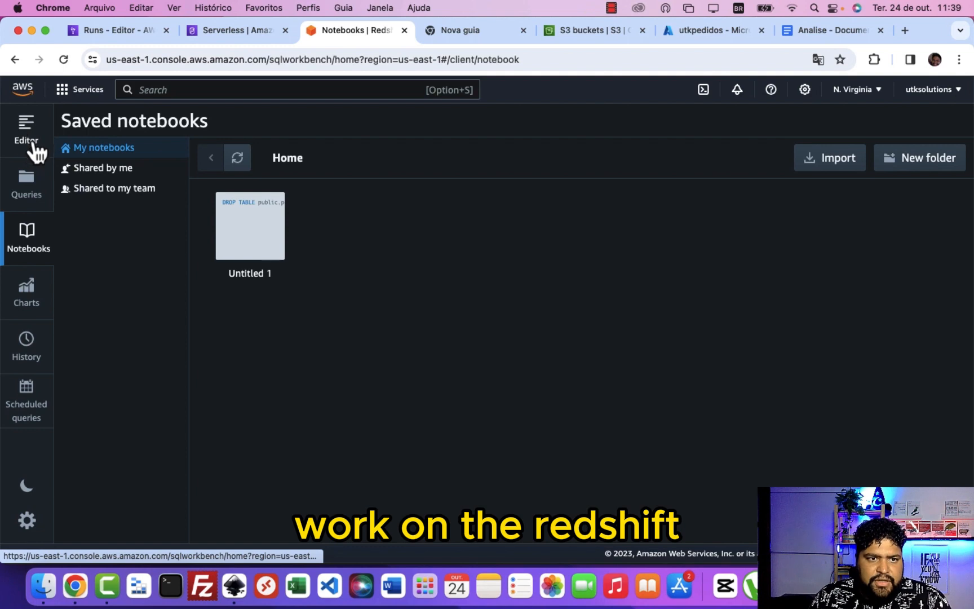
click(26, 131)
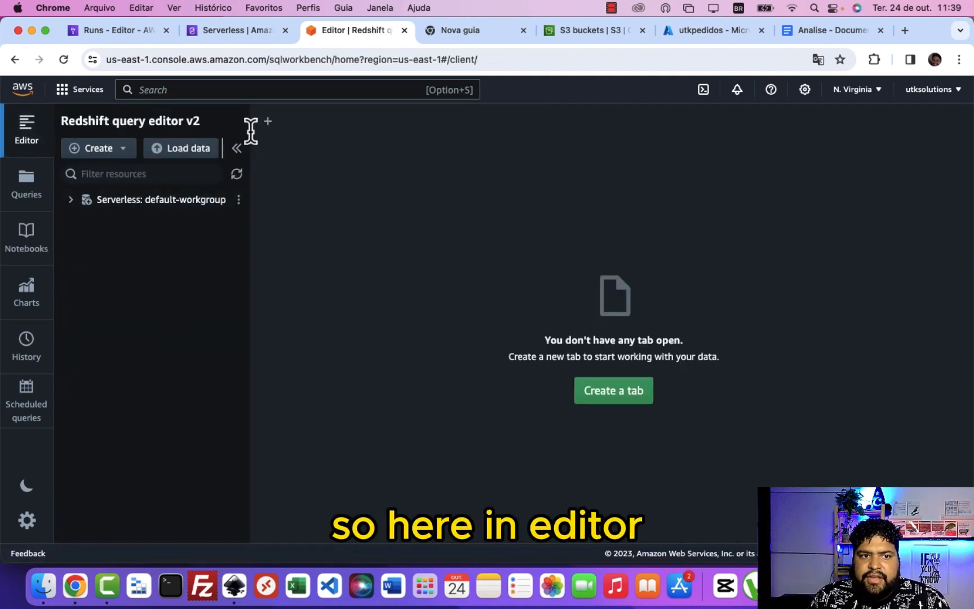
- Create a blank editor tab connected to Serverless default-workgroup and expand the dev database
click(267, 120)
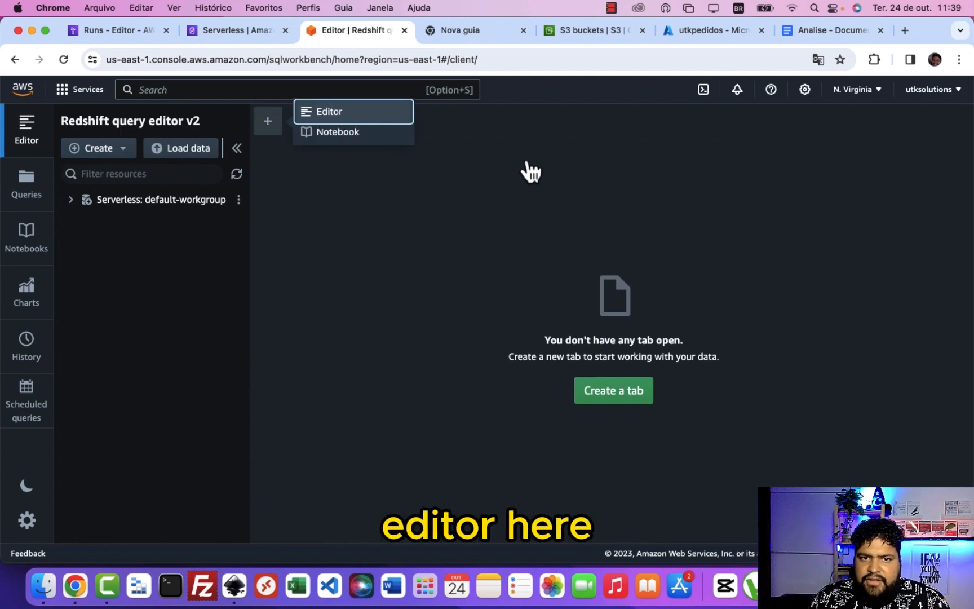
click(328, 111)
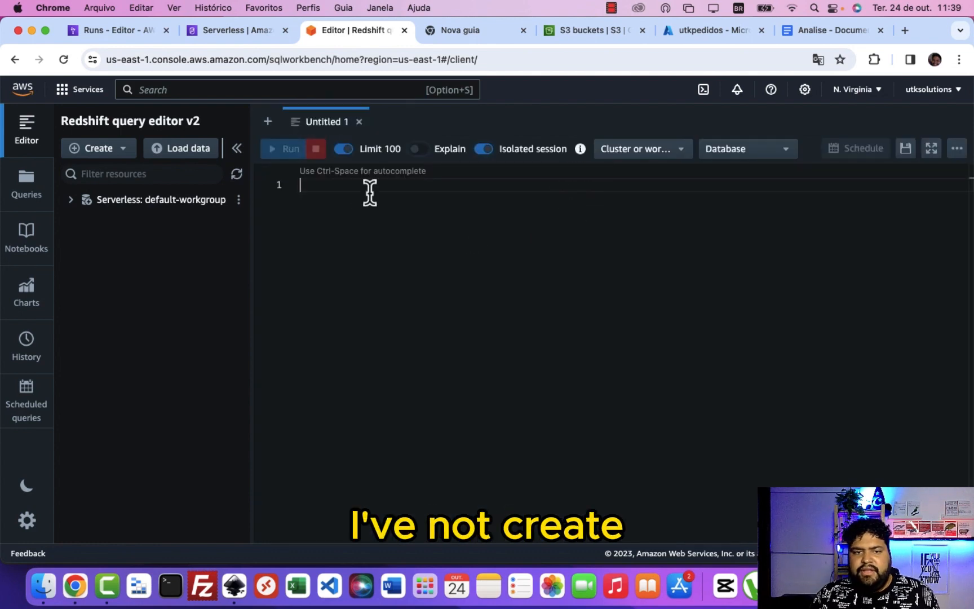
mouse_move(90, 217)
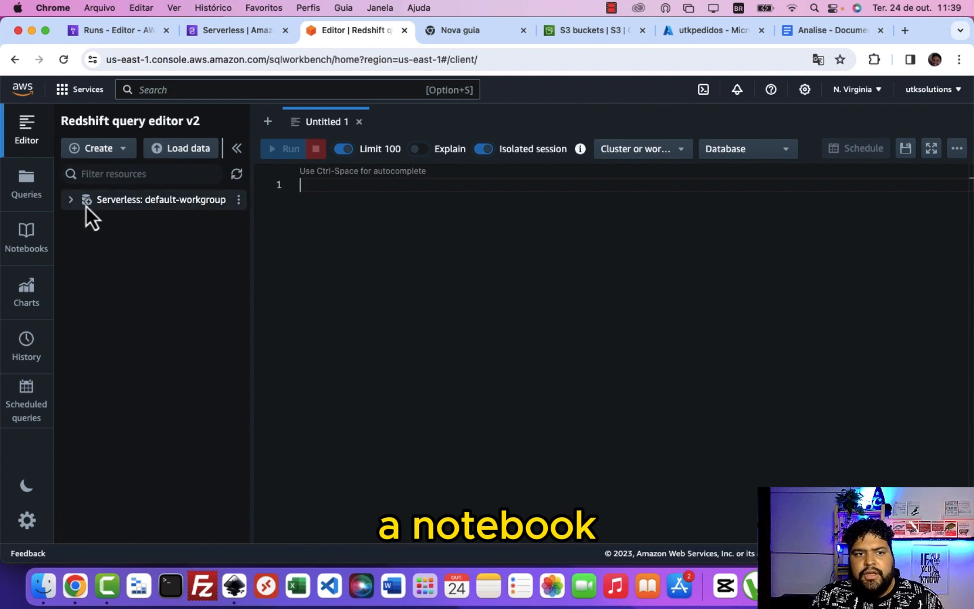
click(160, 199)
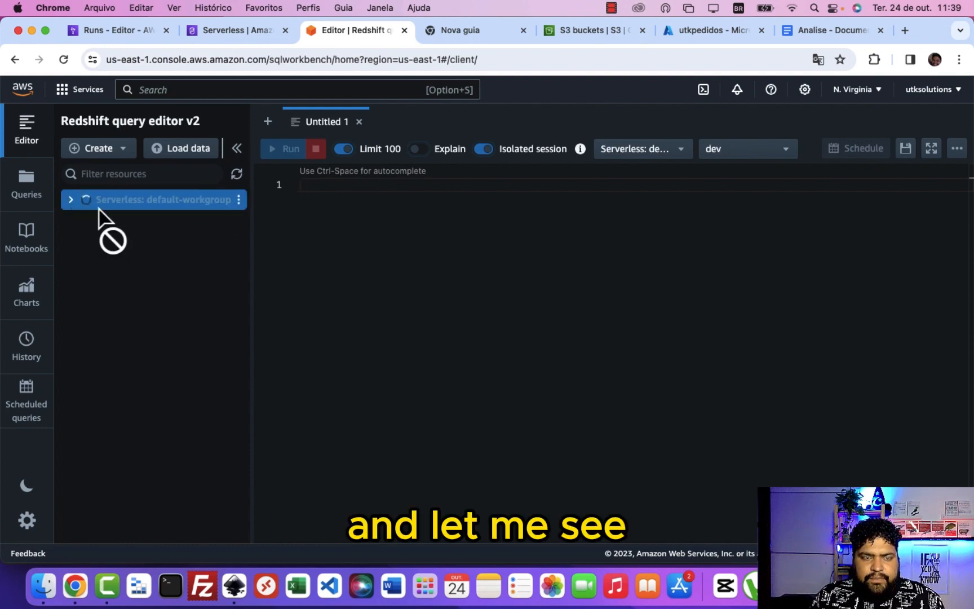
click(70, 200)
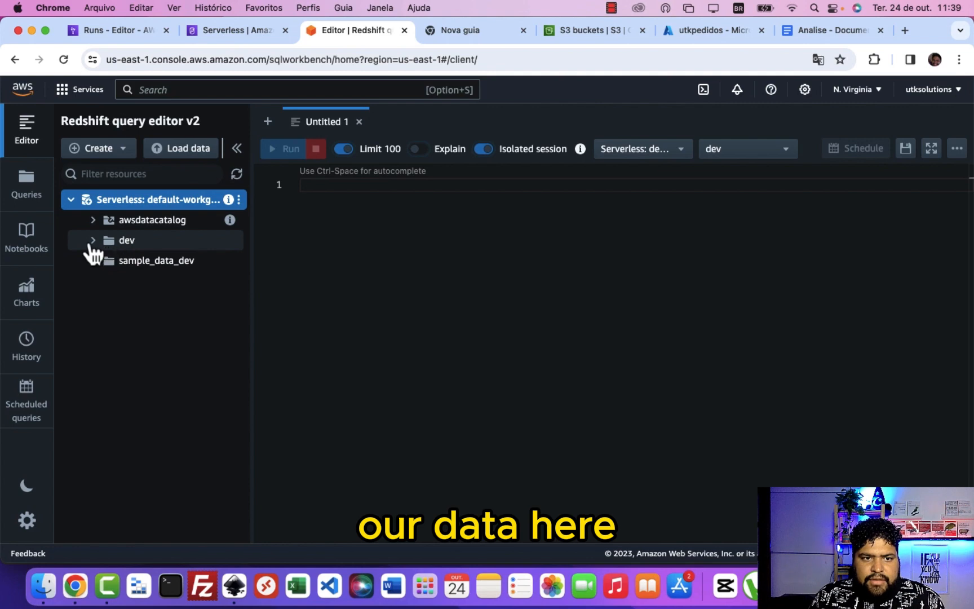
mouse_move(128, 257)
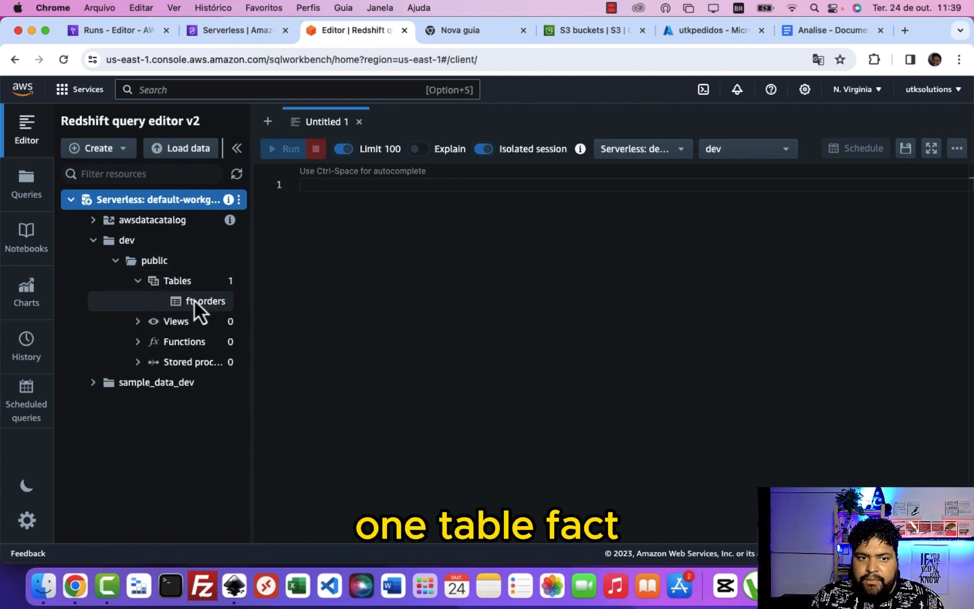
- Run SELECT * FROM public.ft_orders LIMIT 10 and return its 10 rows
text(SELEV)
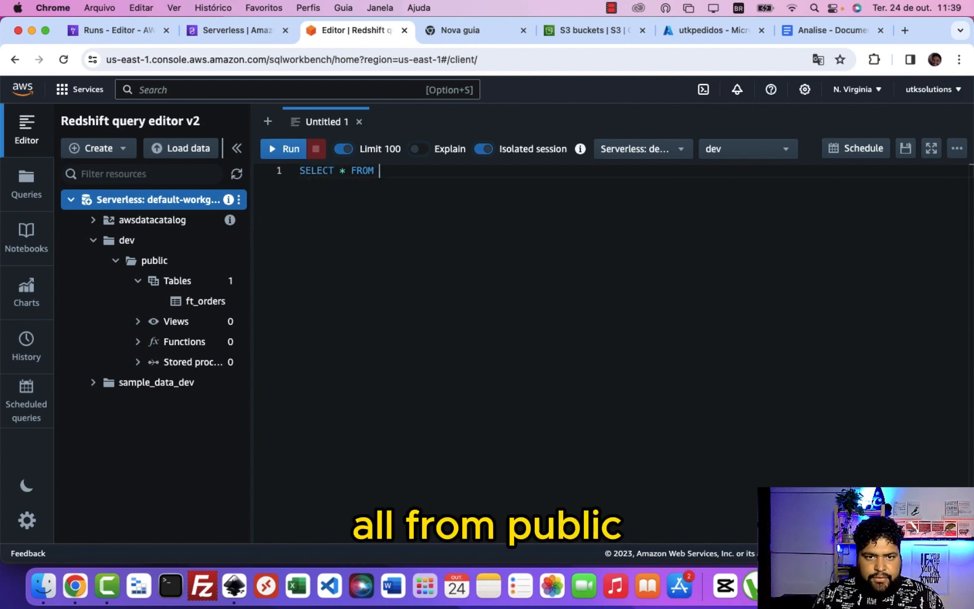
text(public.)
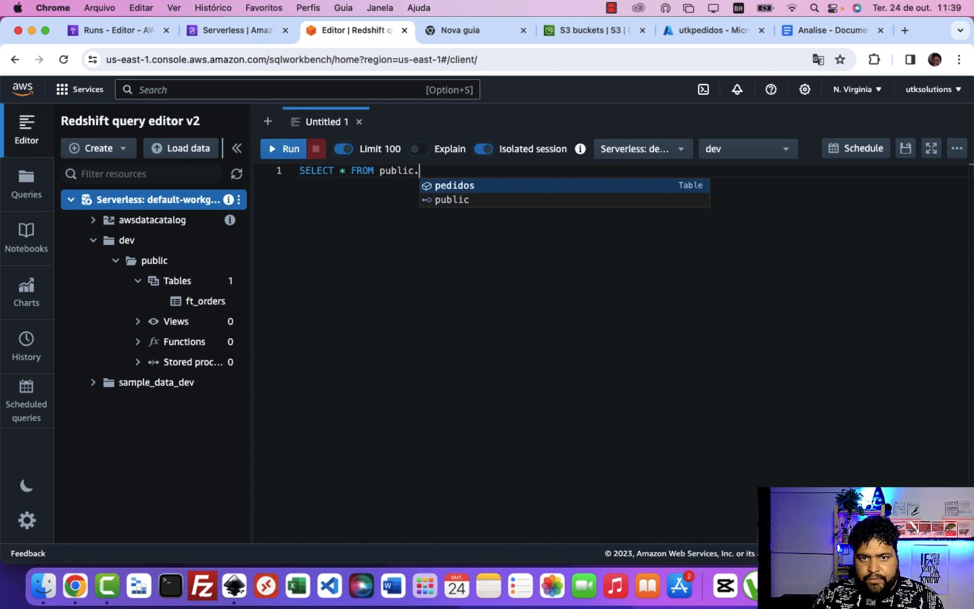
text(f)
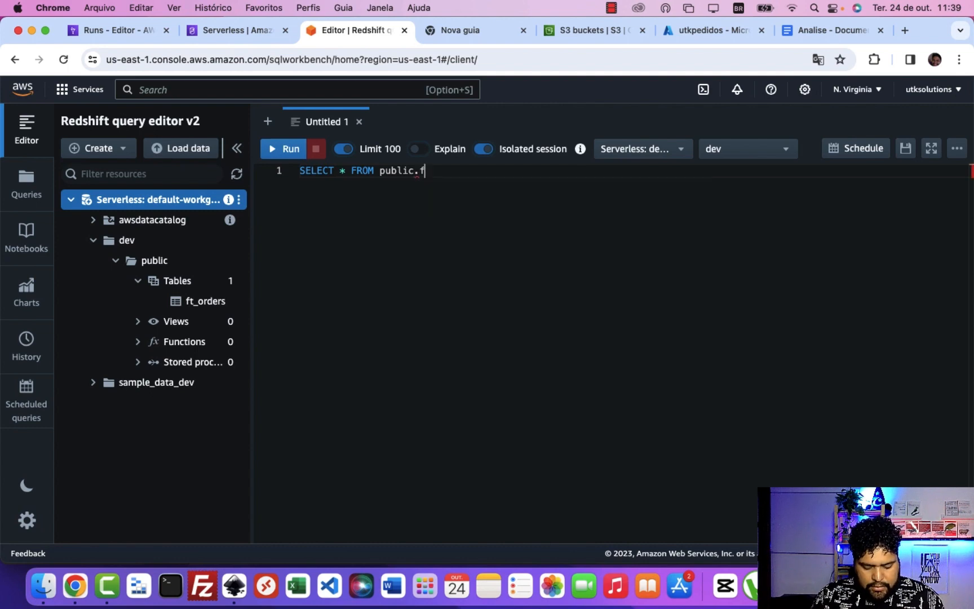
text(t_orders LIMIT 10)
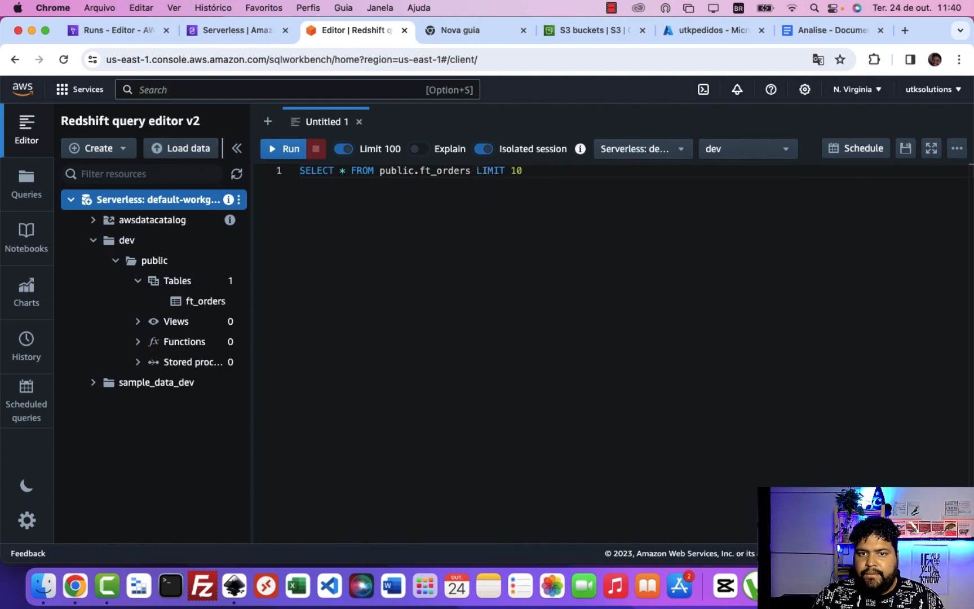
click(283, 149)
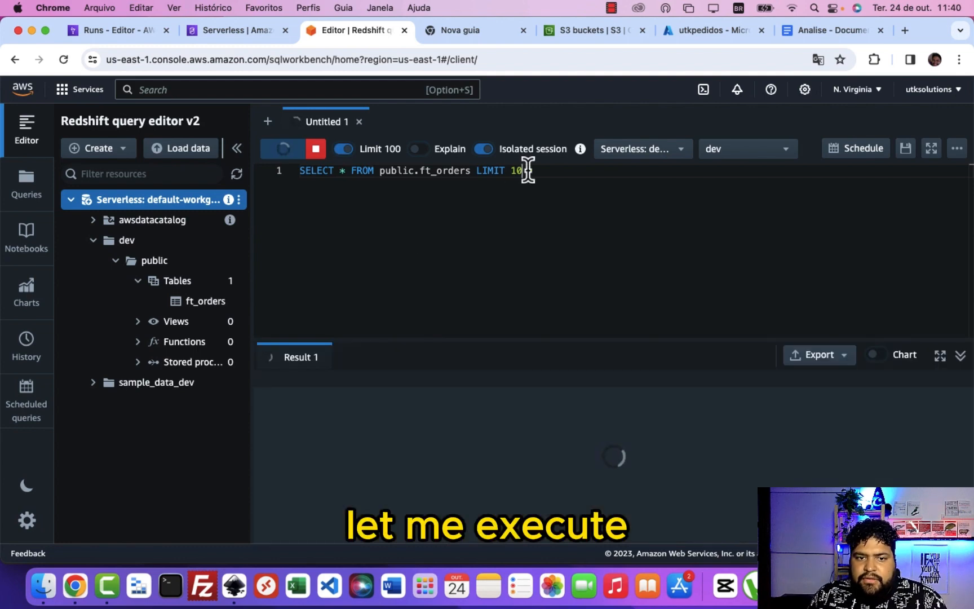
click(283, 149)
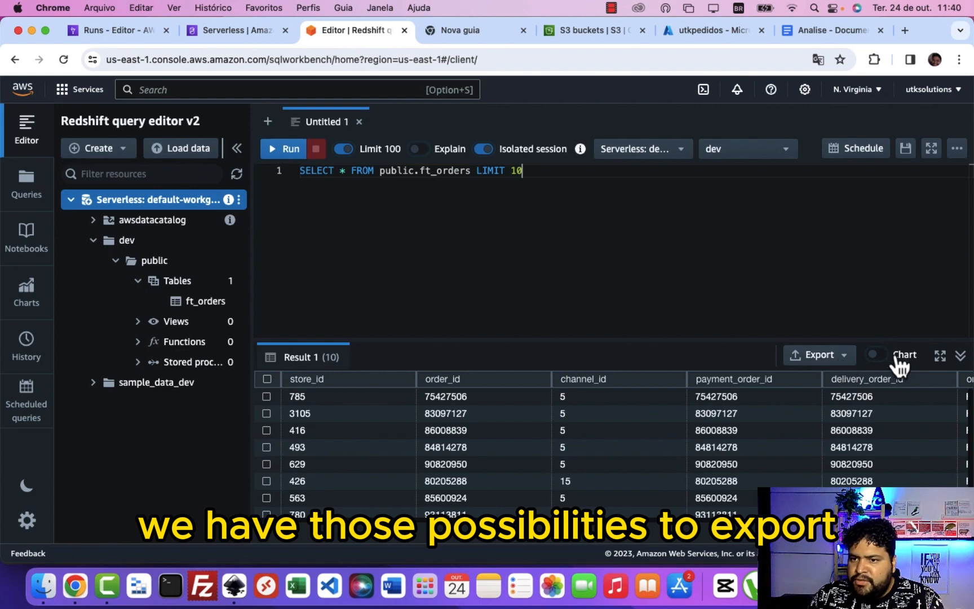
- Show the ft_orders results as a line chart with store_id on the X axis
click(877, 355)
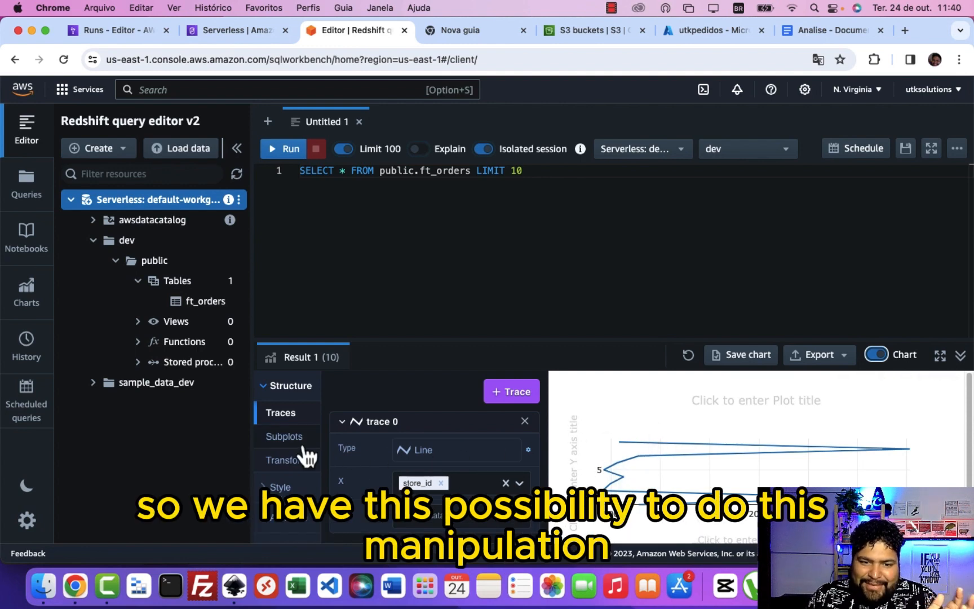
mouse_move(497, 472)
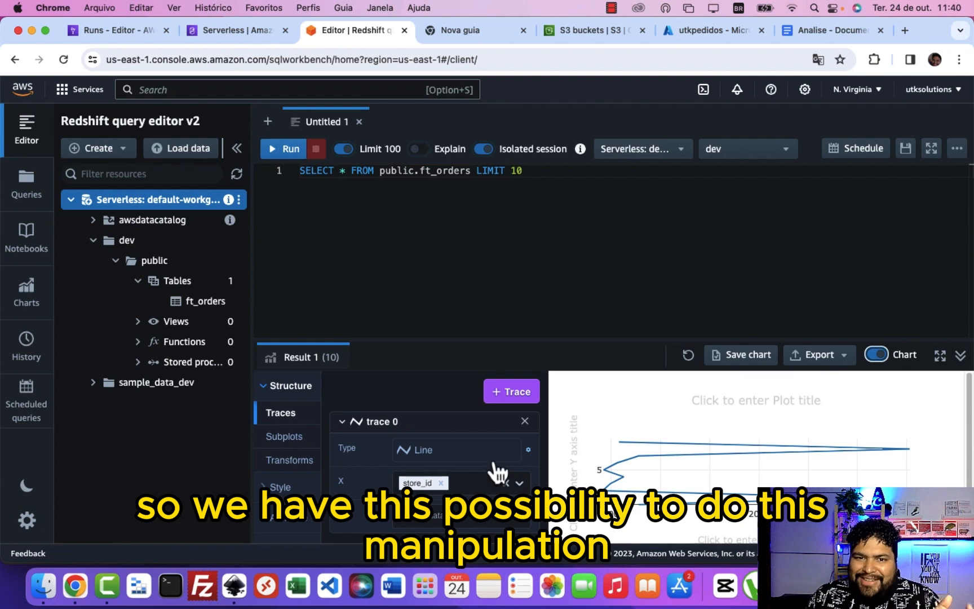